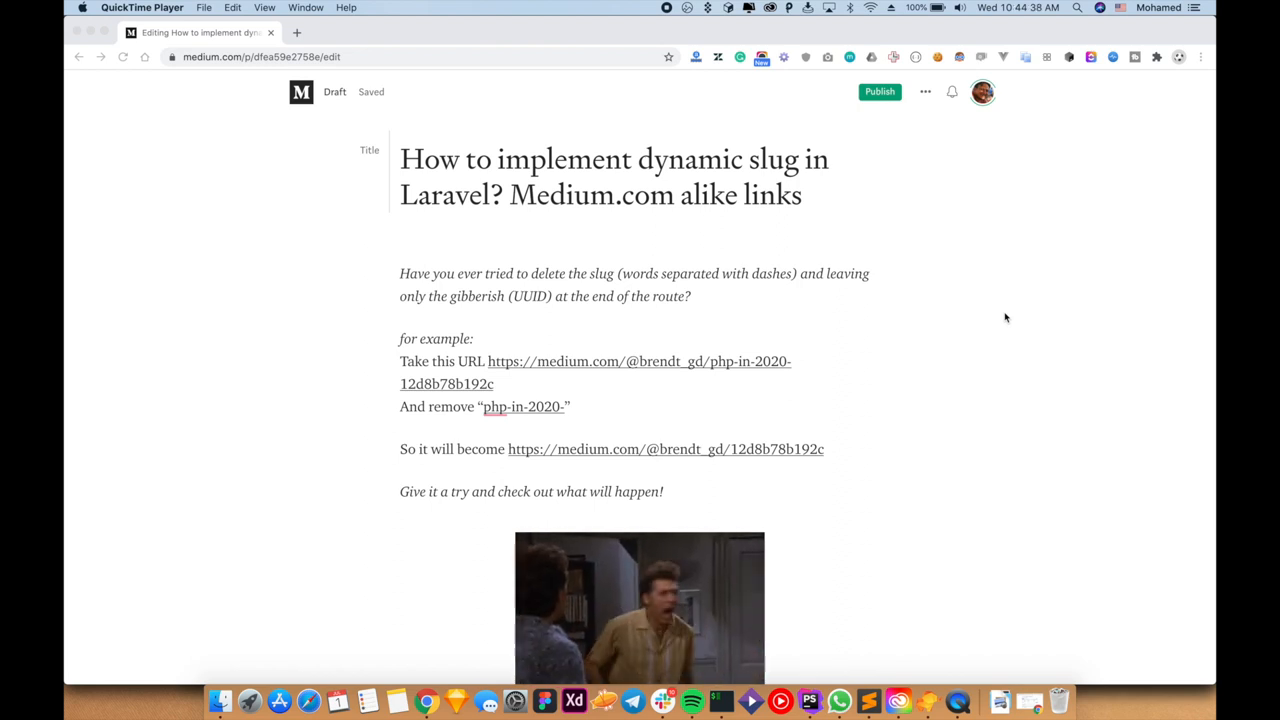
mouse_move(338, 376)
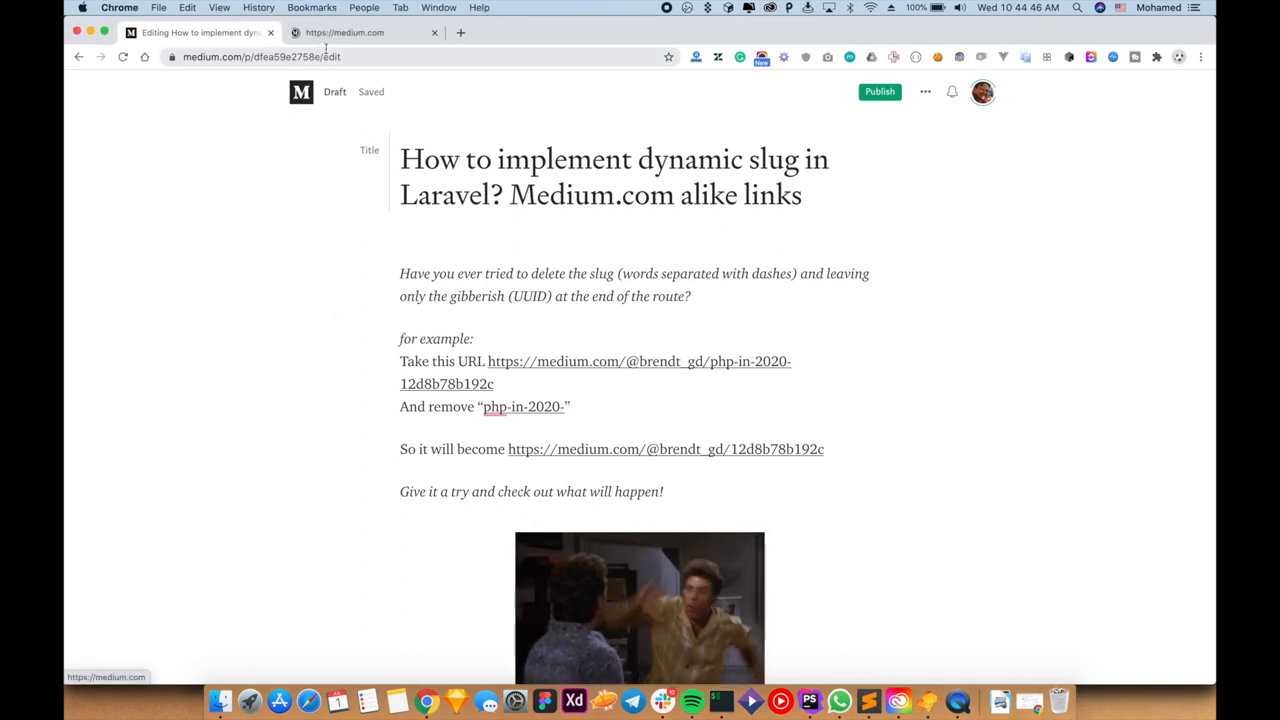
Show the OneZero job-referrals article on Medium as an example of a slug-based URL
left_click(360, 32)
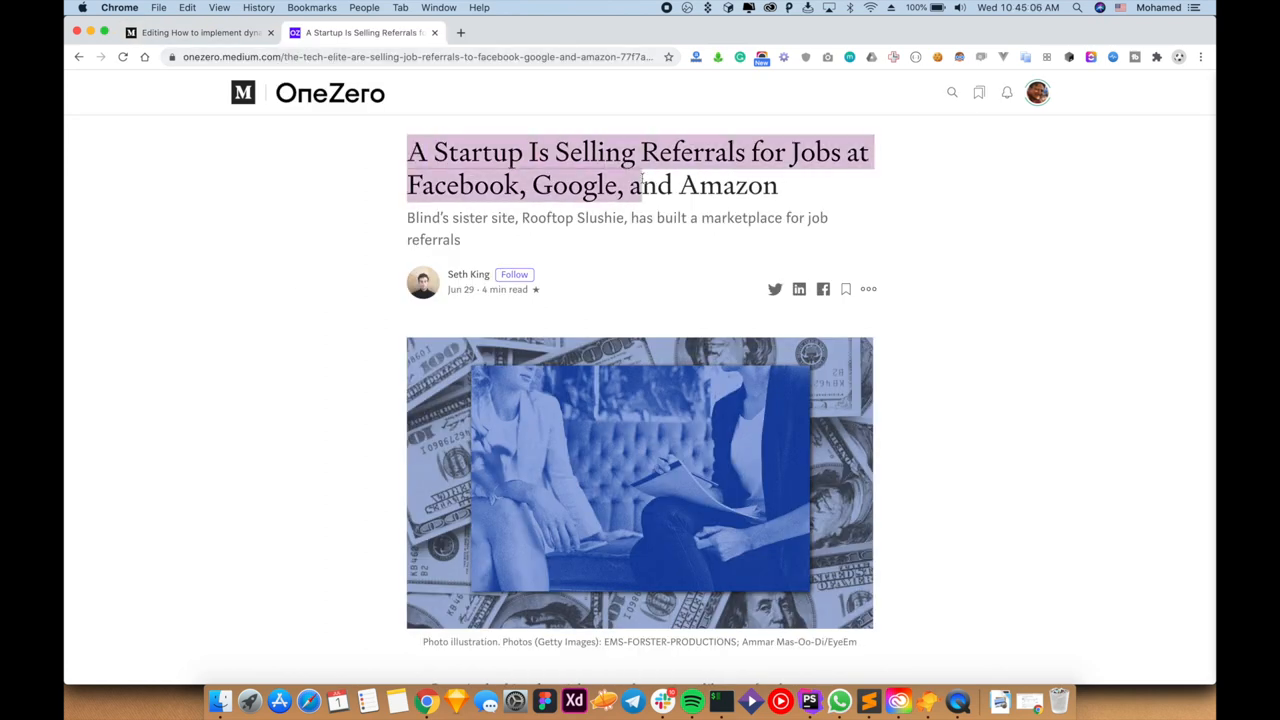
left_click(450, 56)
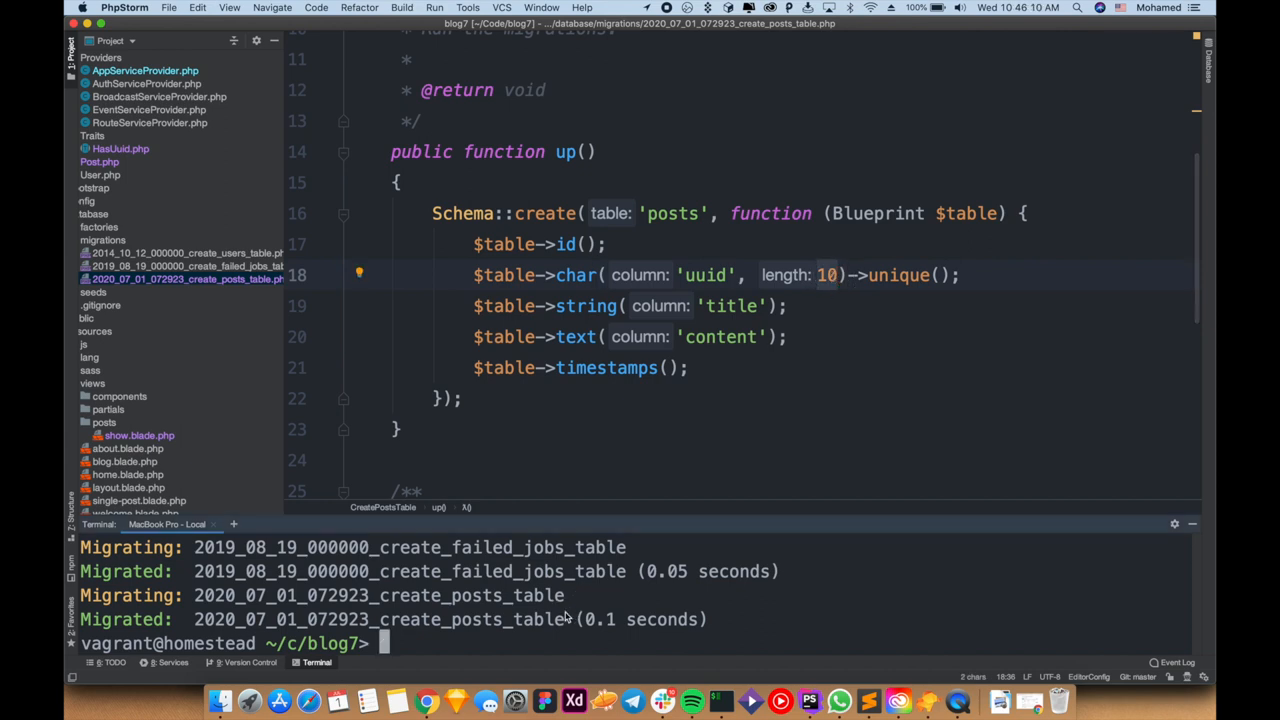
Run php artisan migrate:fresh in the terminal and review the posts migration with the uuid column
type("php artisan migrate:fresh")
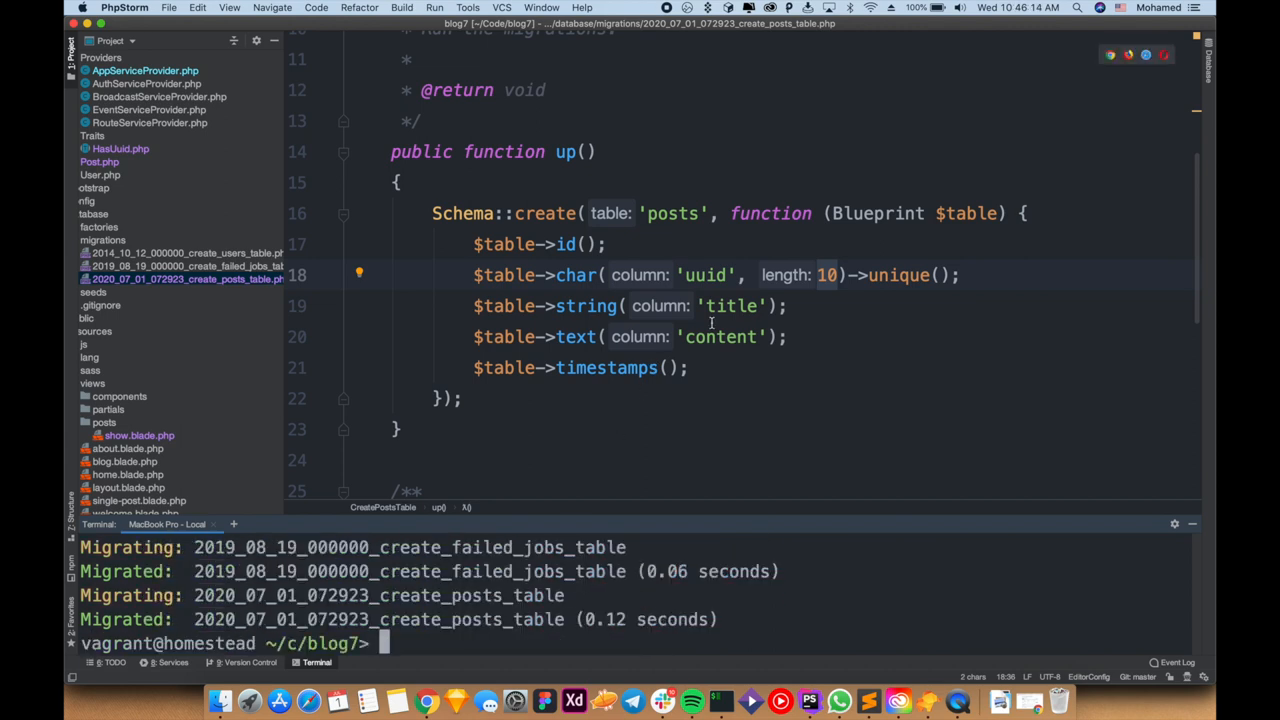
left_click(428, 700)
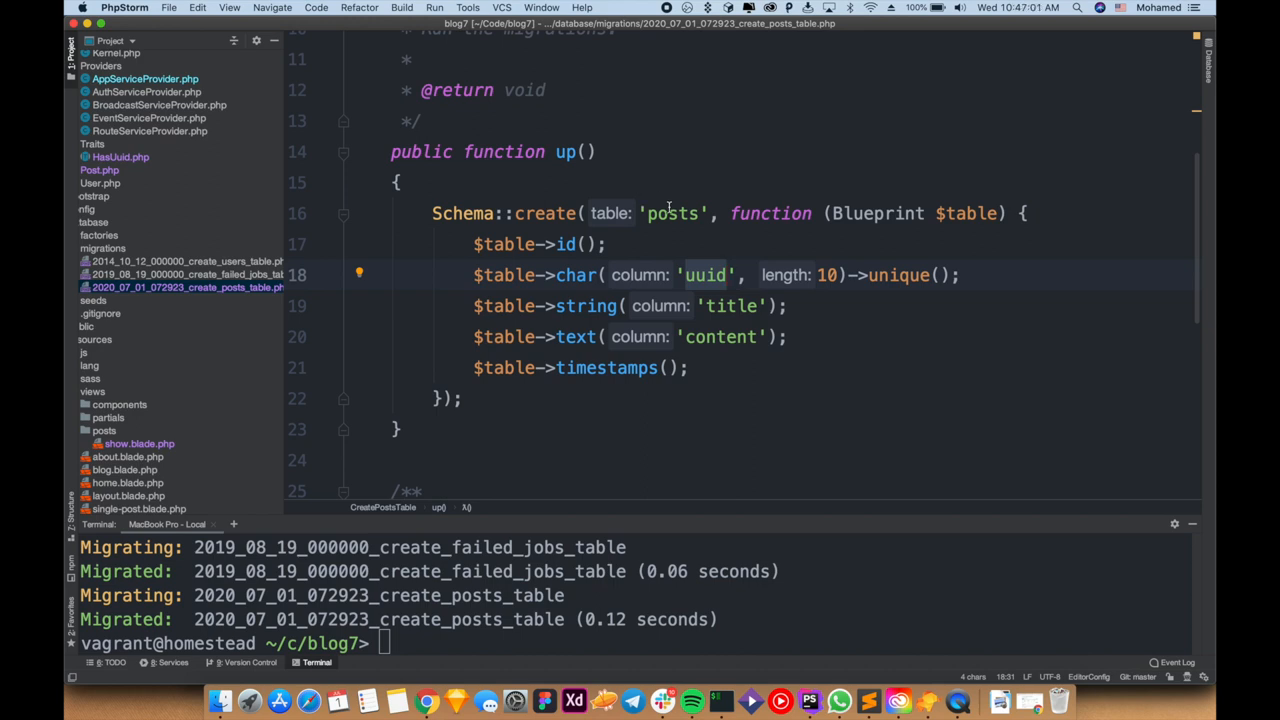
View the HasUuid trait's boot method and its uuid assignment in the creating hook
left_click(100, 168)
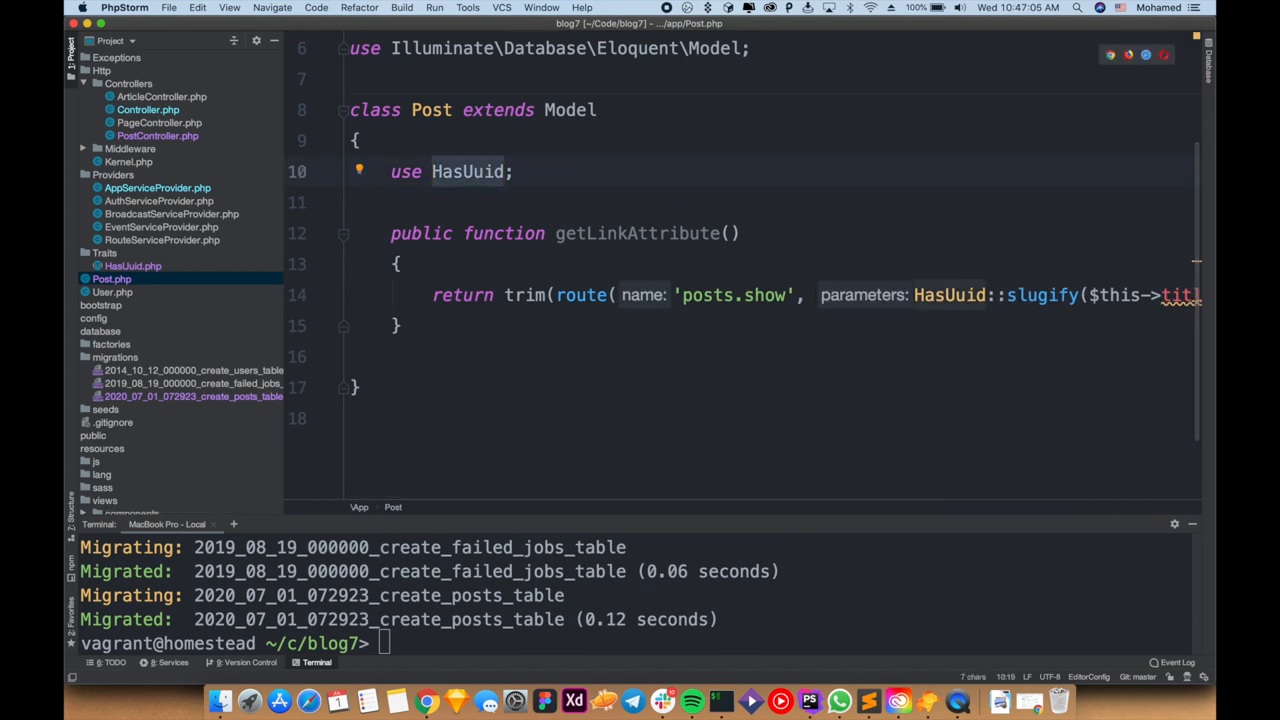
left_click(132, 264)
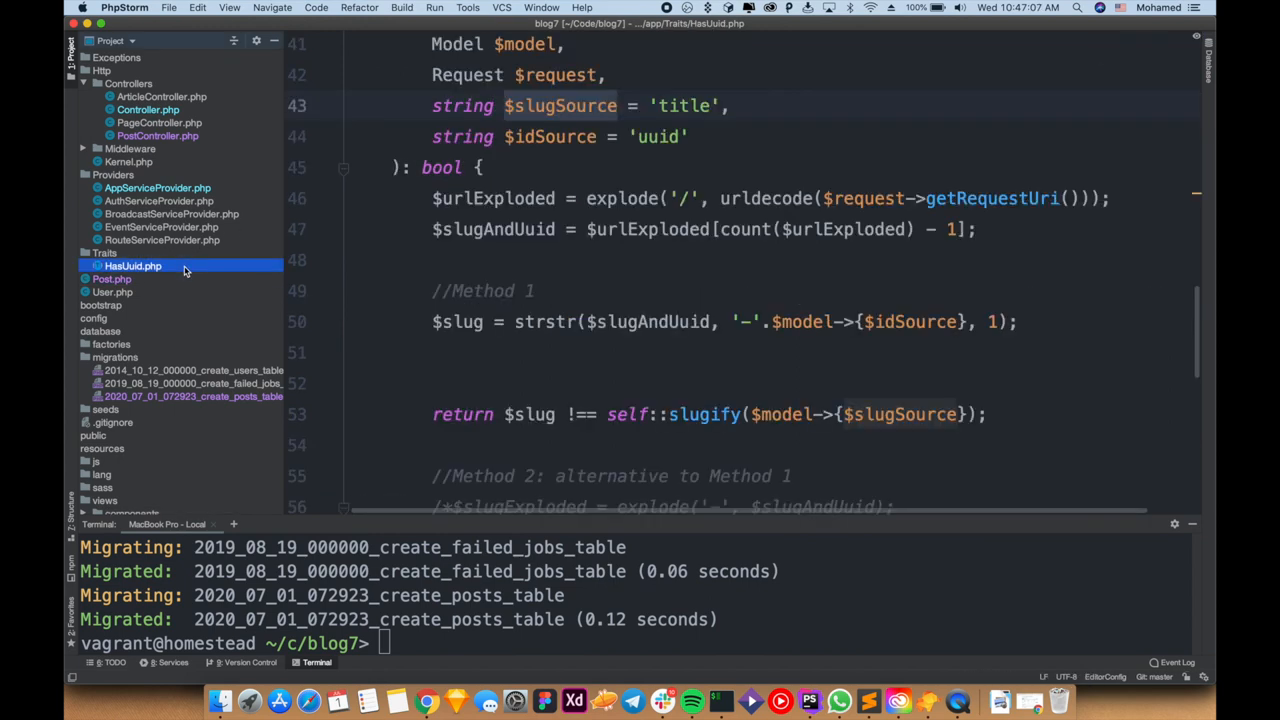
scroll("up", 3)
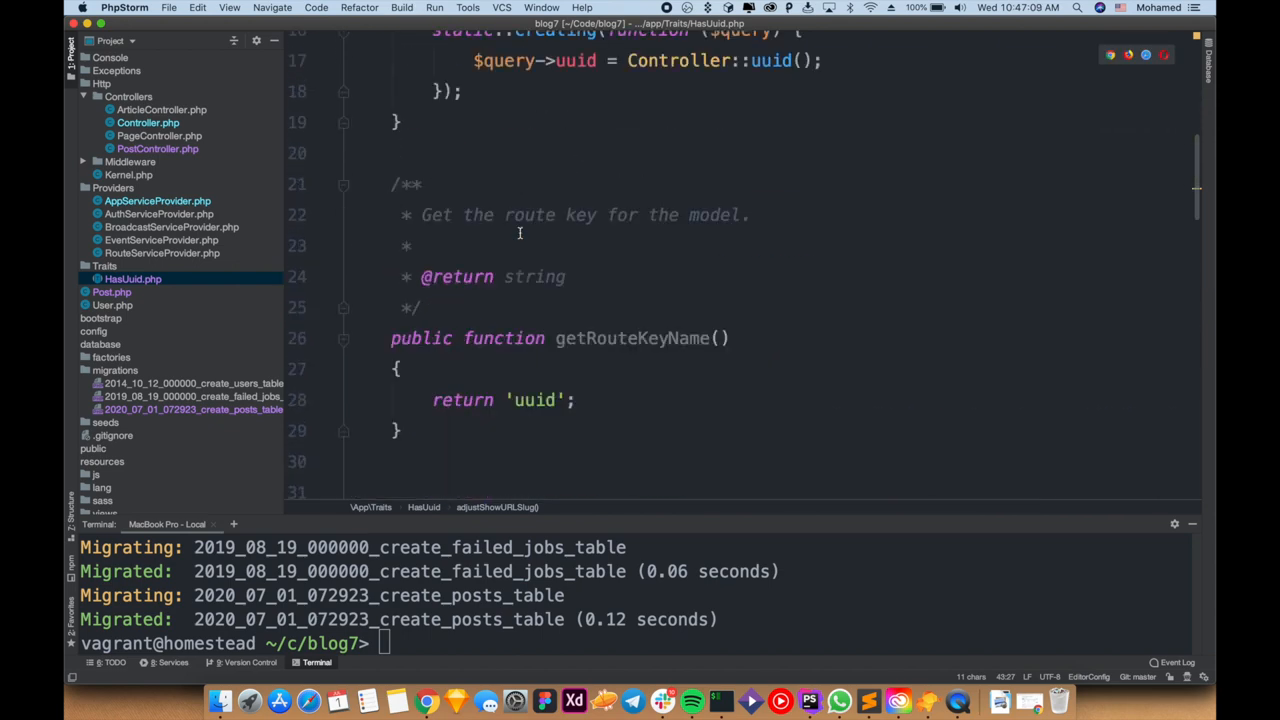
scroll("up", 3)
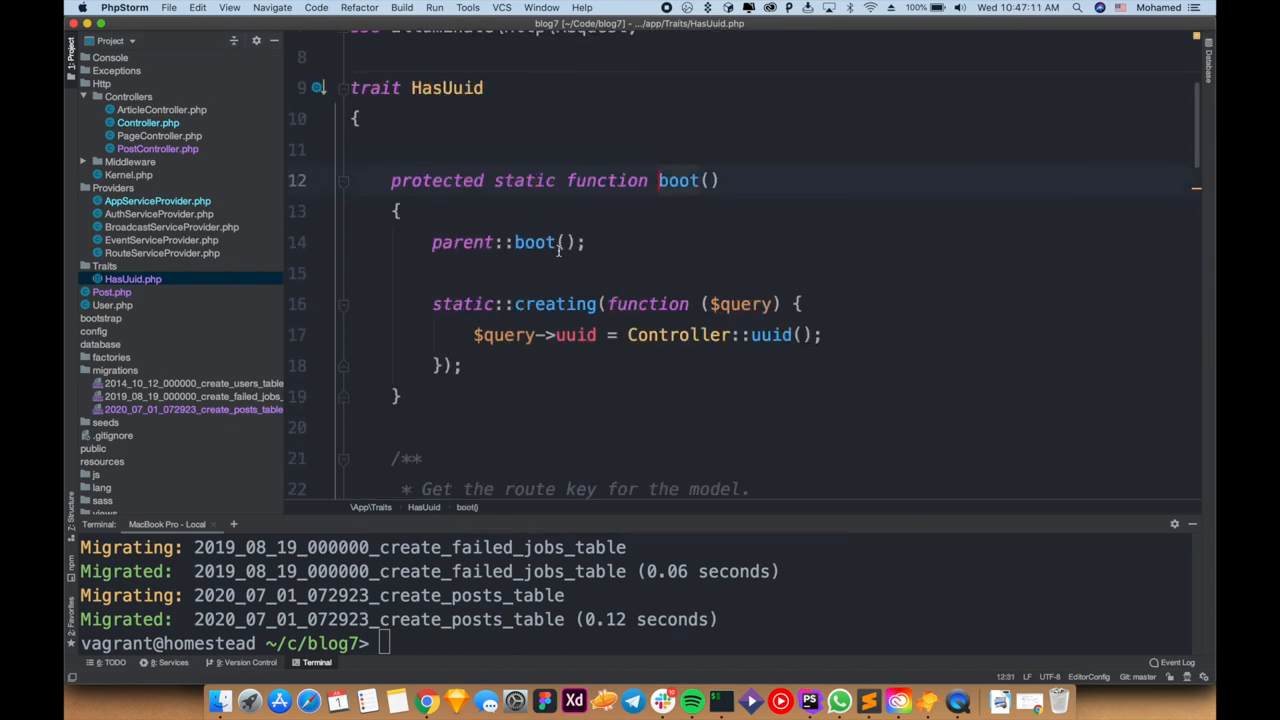
scroll("up", 3)
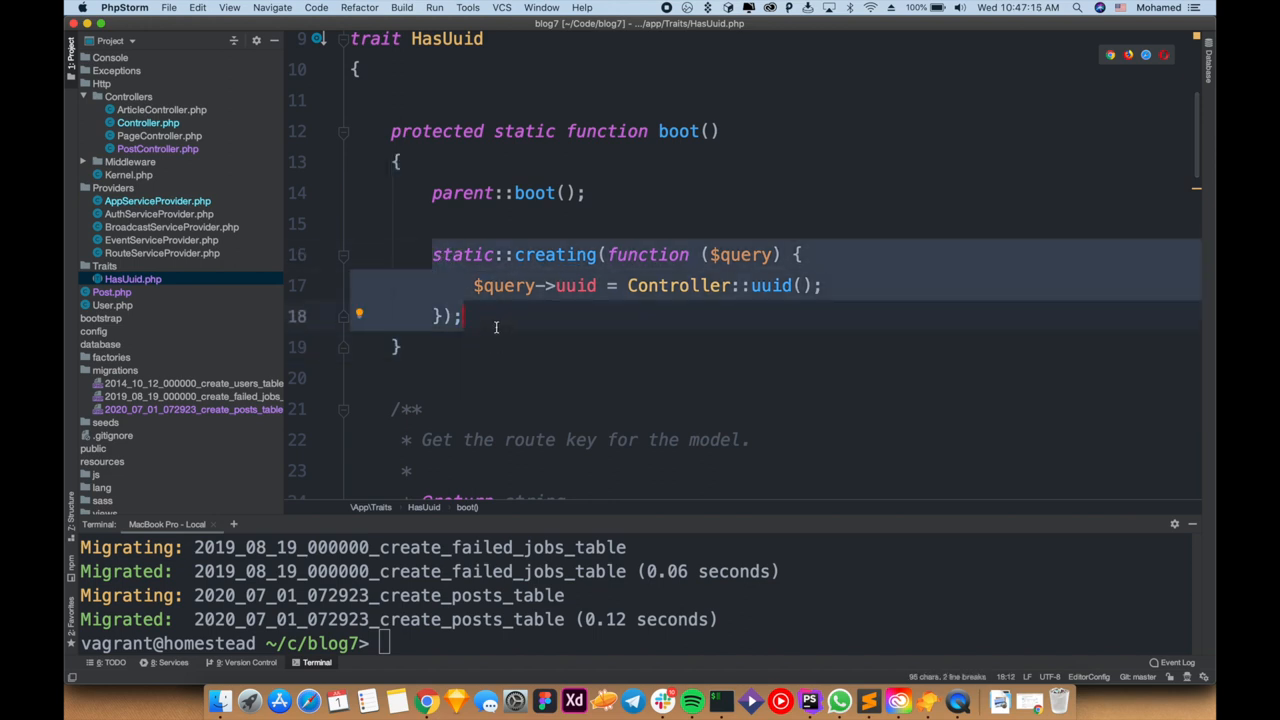
mouse_move(576, 322)
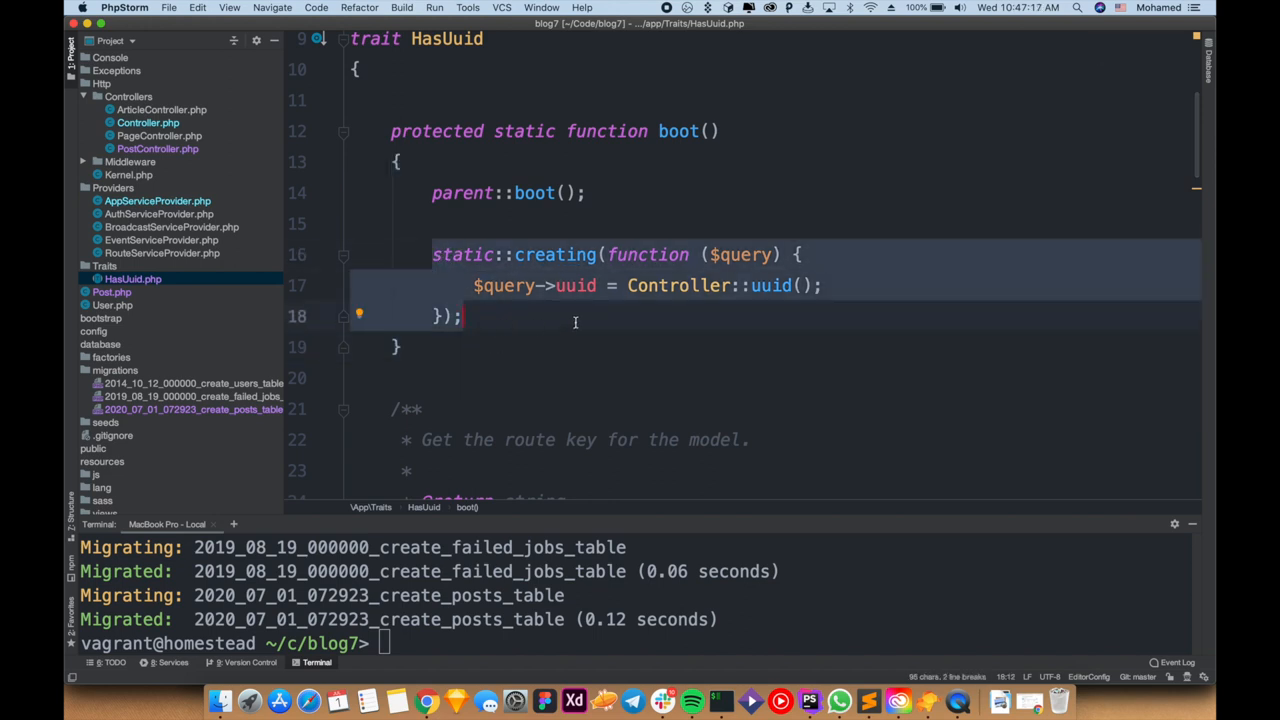
double_click(576, 284)
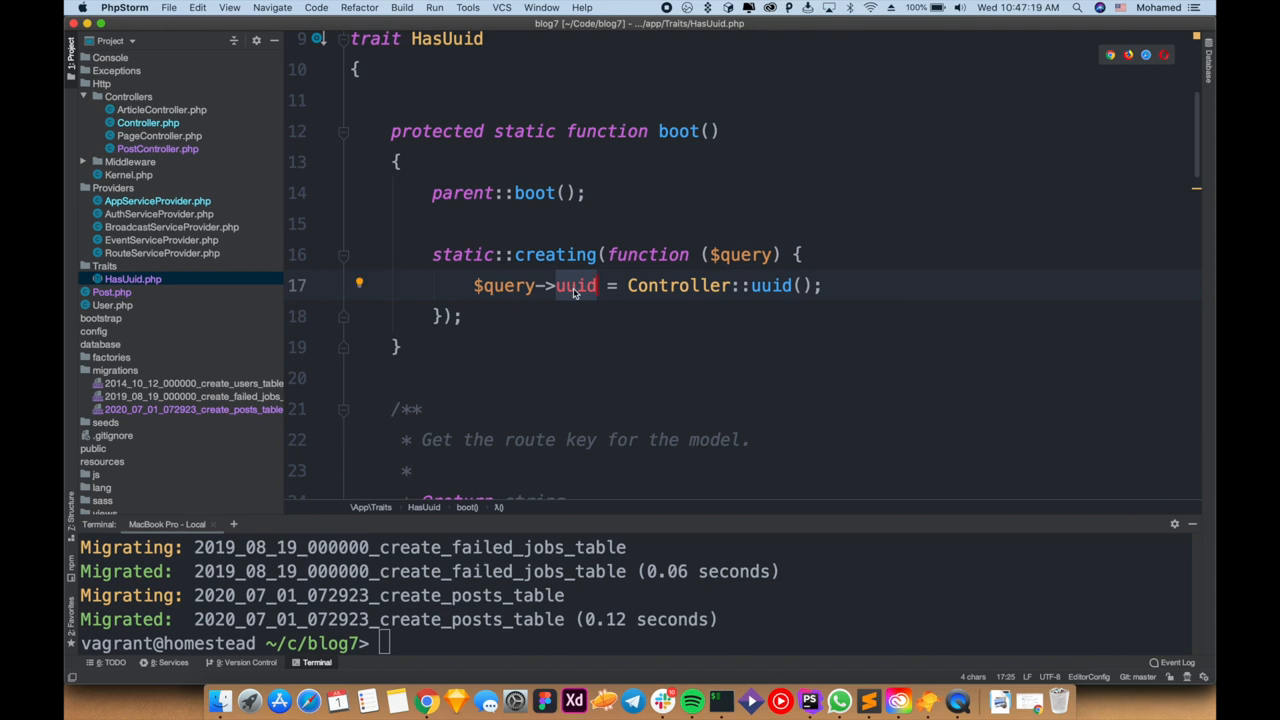
mouse_move(622, 290)
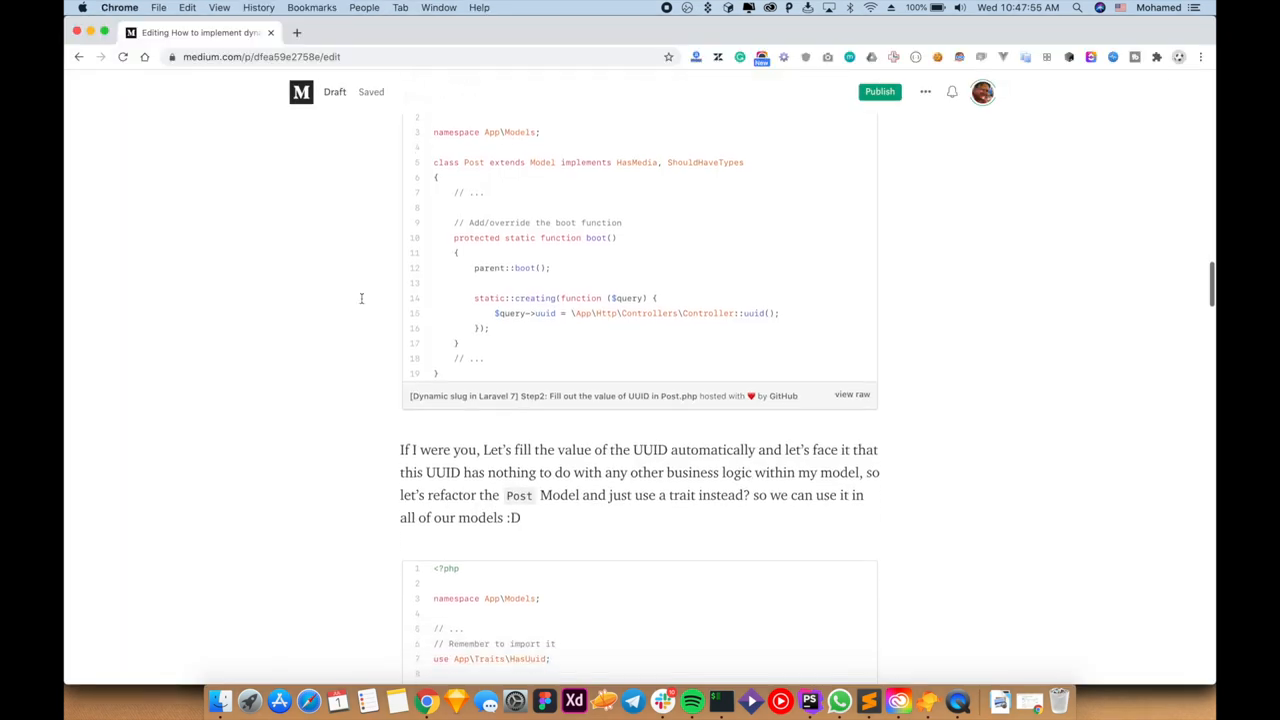
Scroll the Medium draft past Step 3 to Step 4 on the route model bind variable
scroll("down", 3)
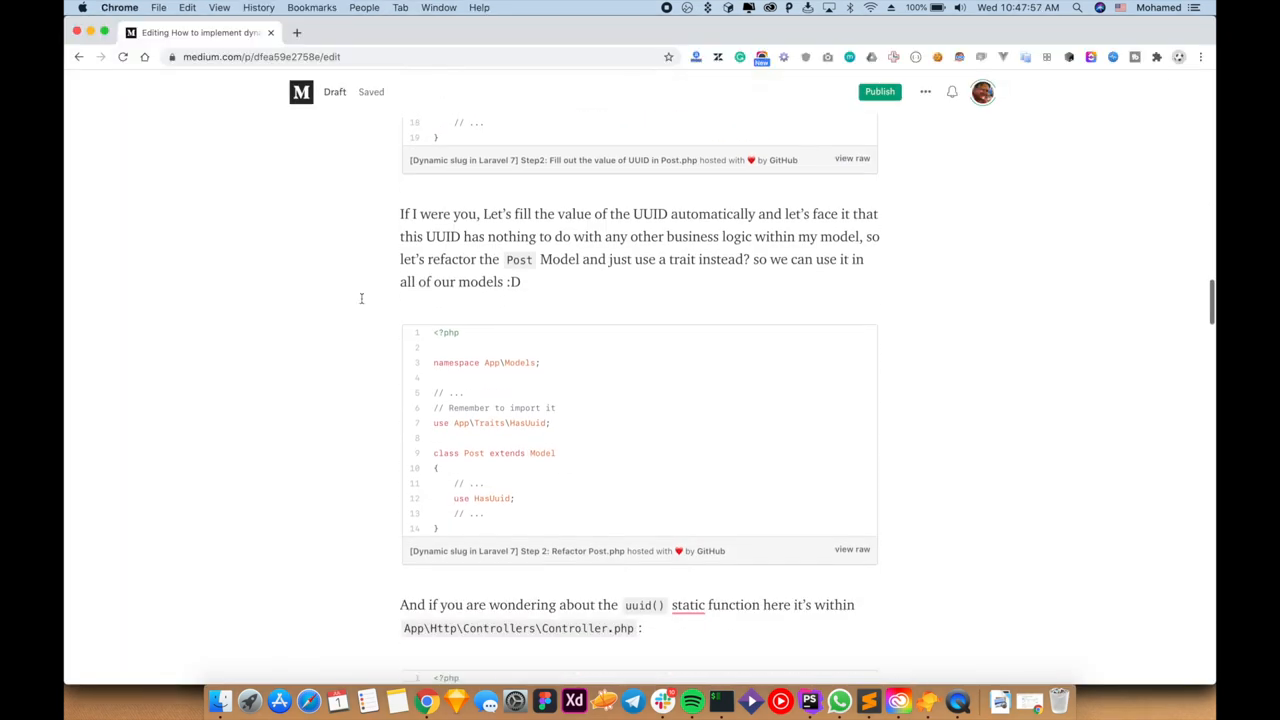
scroll("down", 3)
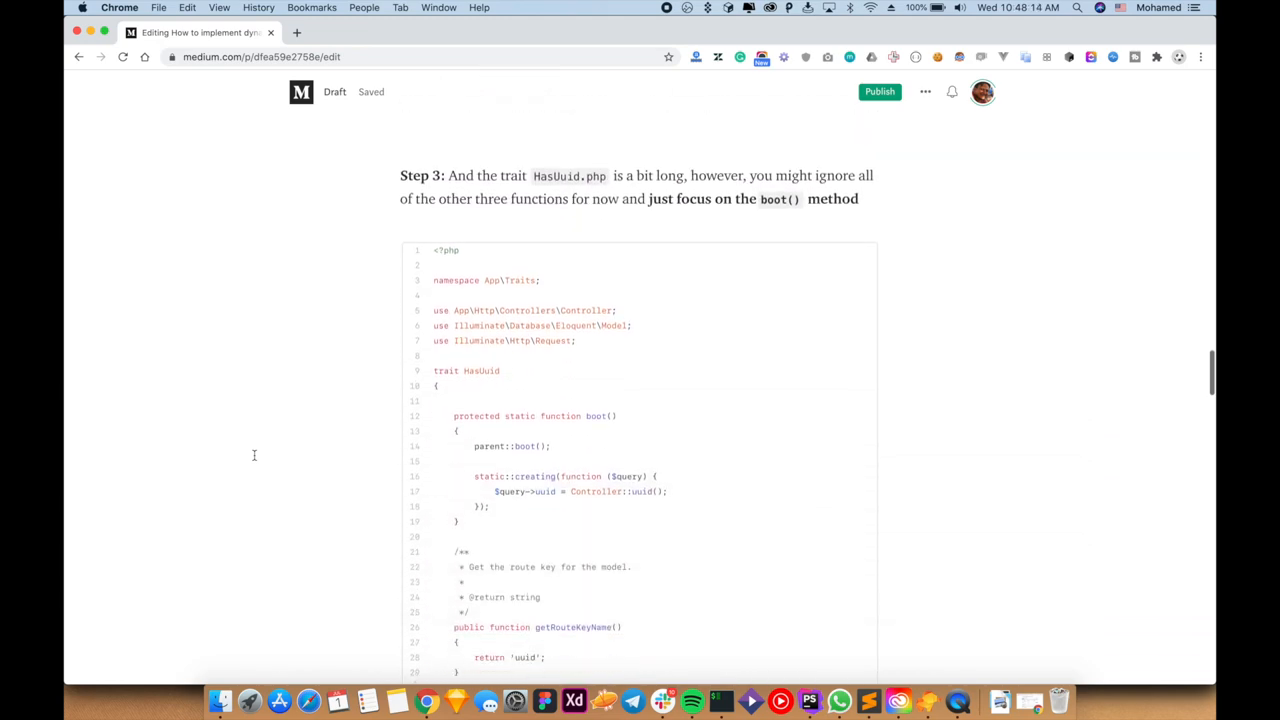
scroll("down", 3)
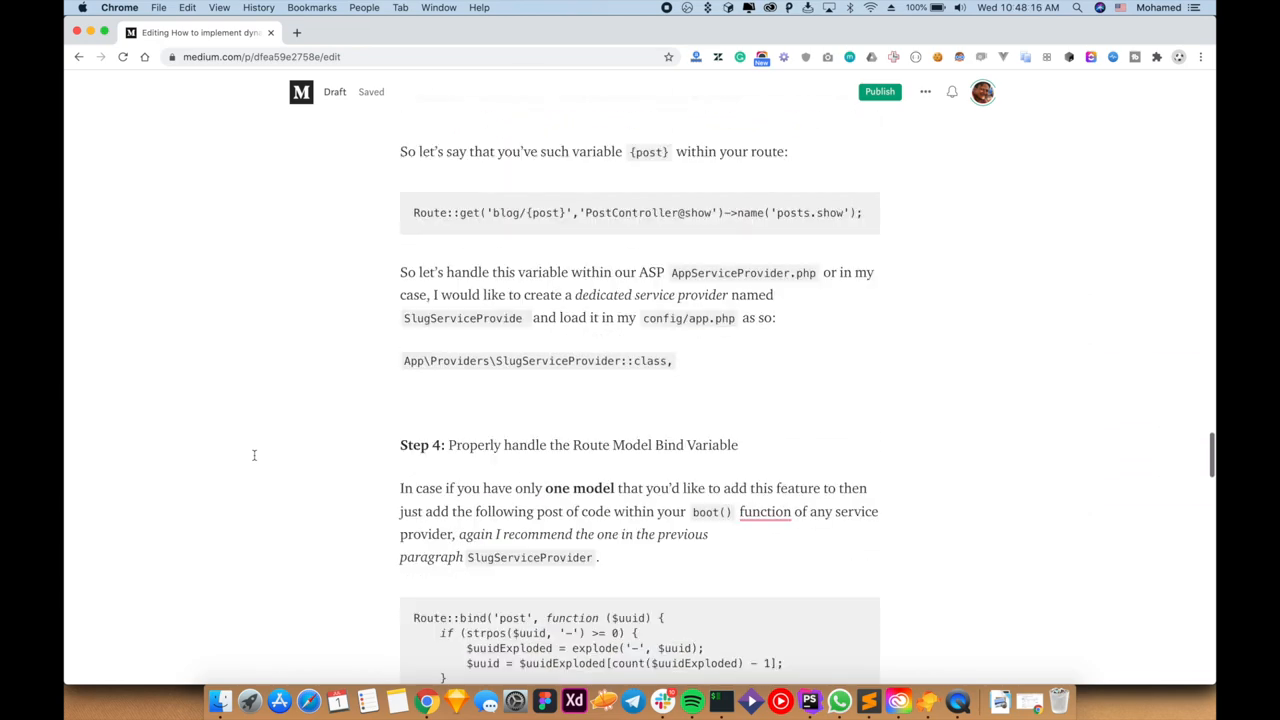
scroll("down", 3)
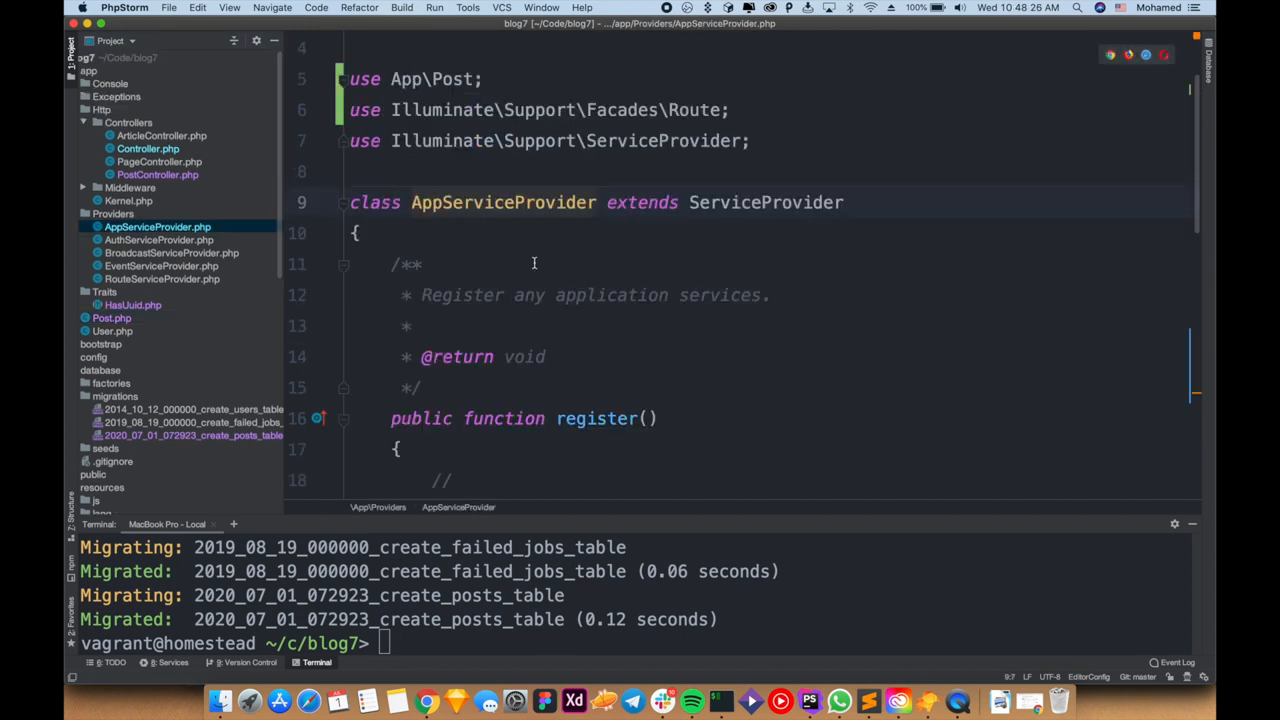
Write Route::bind('post', …) in AppServiceProvider boot(), exploding the slug on '-' to get the uuid
scroll("down", 3)
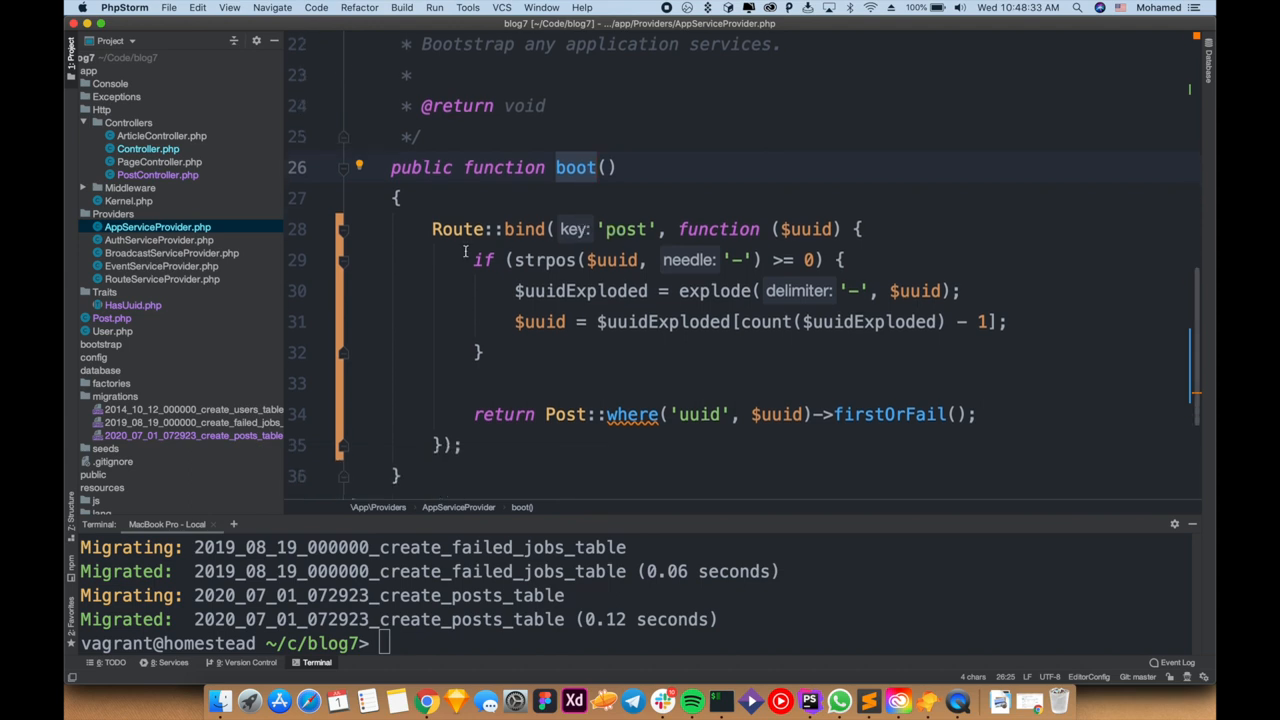
left_click(462, 444)
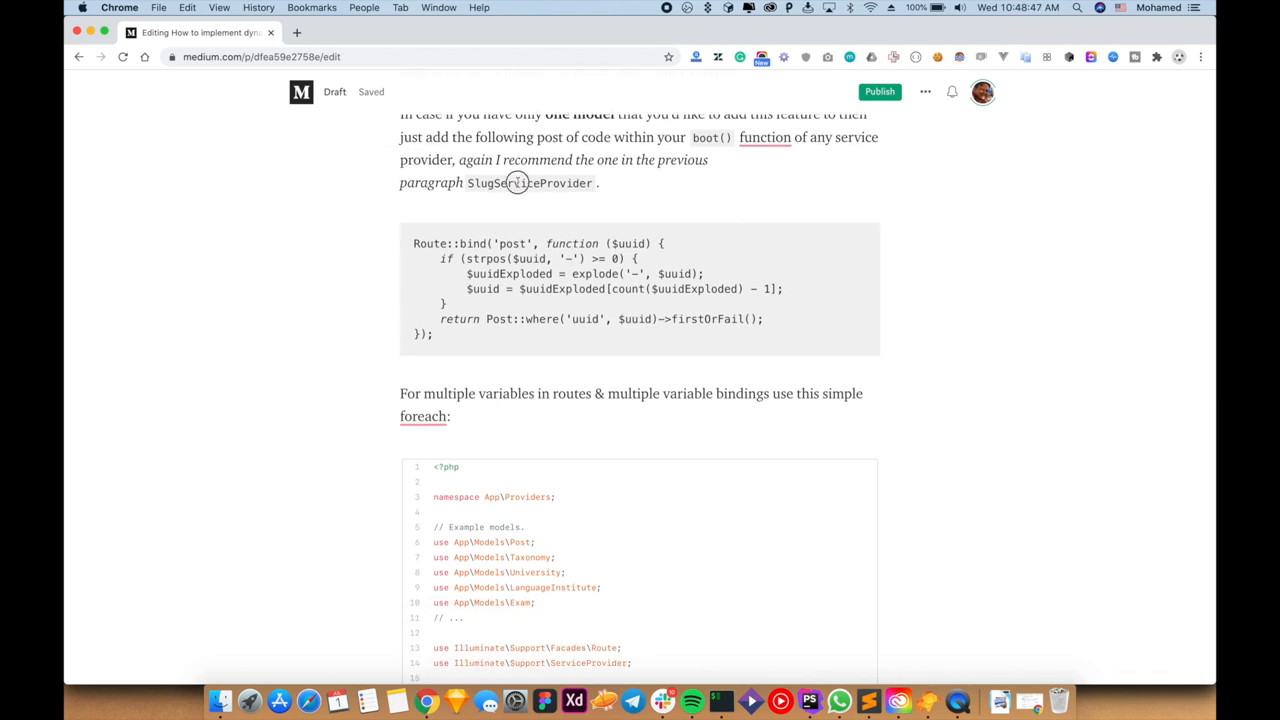
left_click_drag(468, 184, 590, 184)
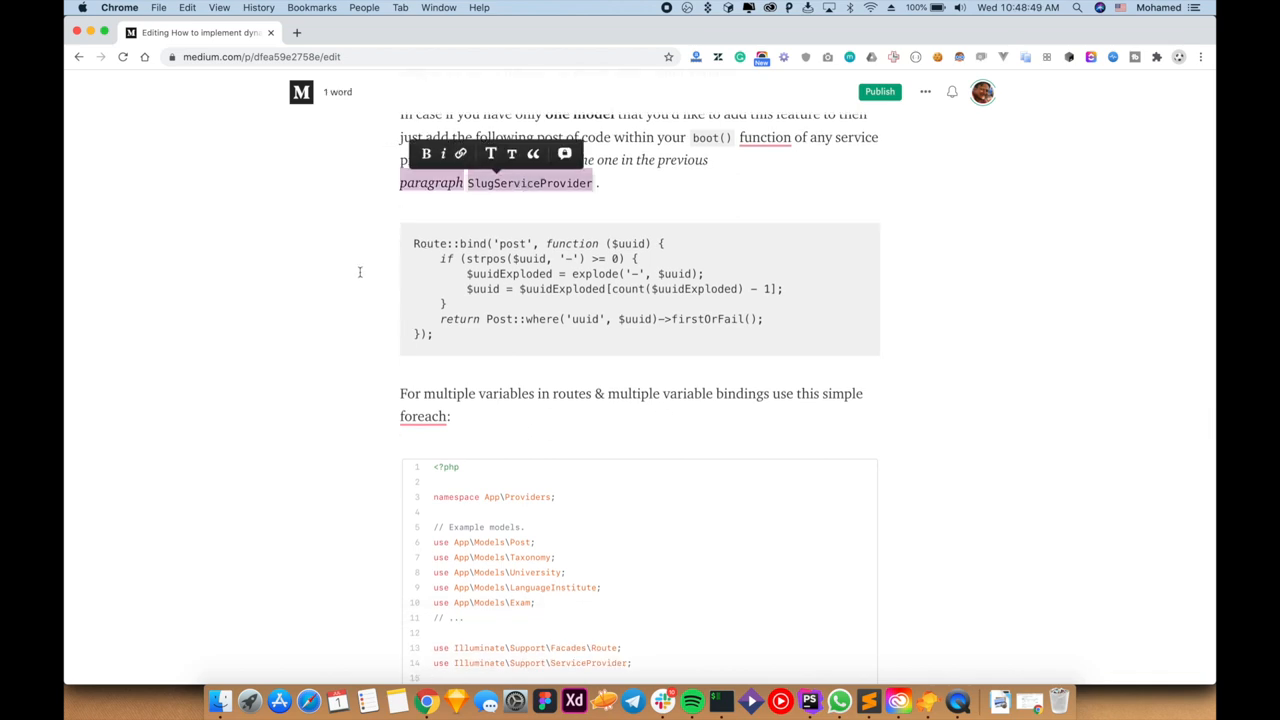
scroll("down", 3)
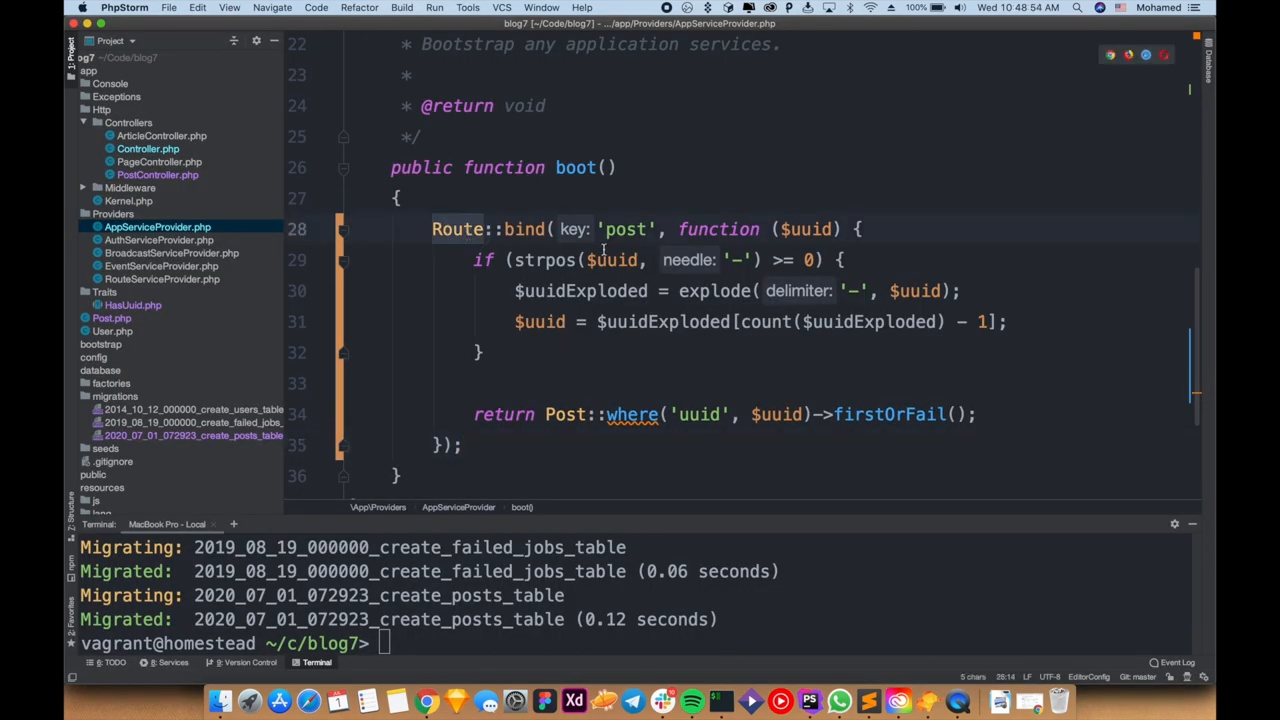
left_click(524, 228)
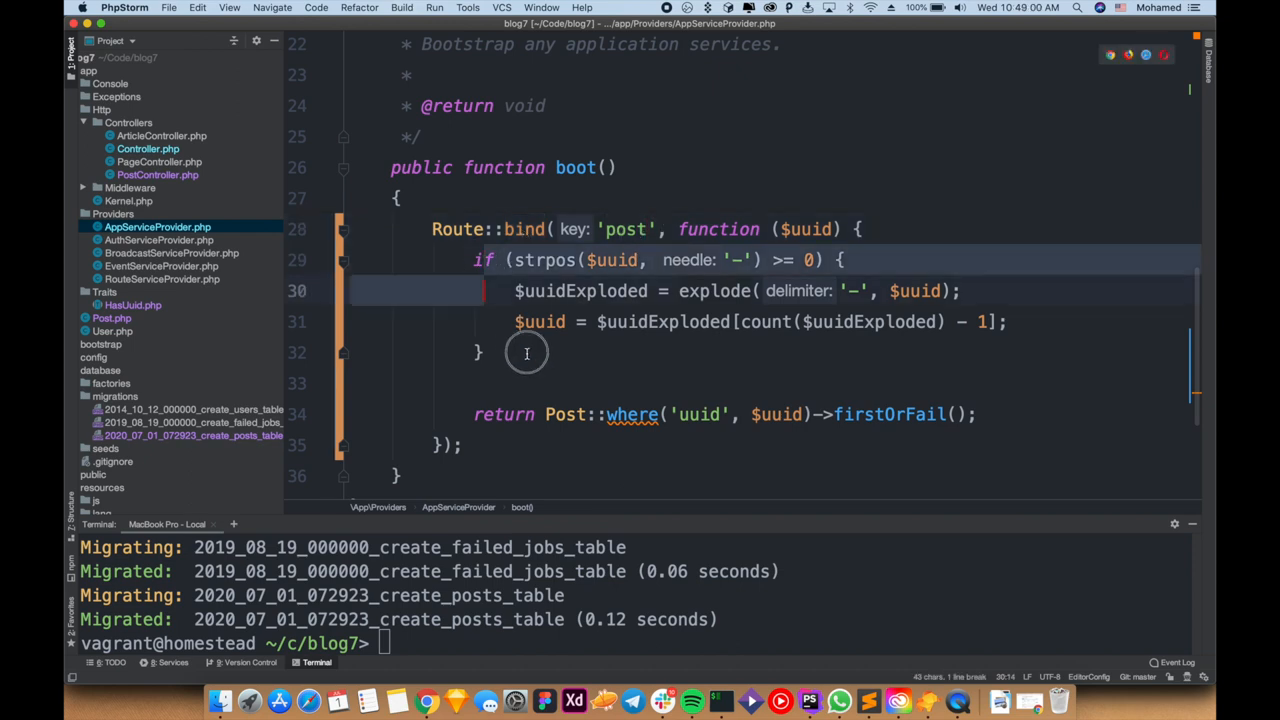
Return Post::where('uuid', $uuid)->firstOrFail() from the binding, then return to the Medium draft
left_click(528, 352)
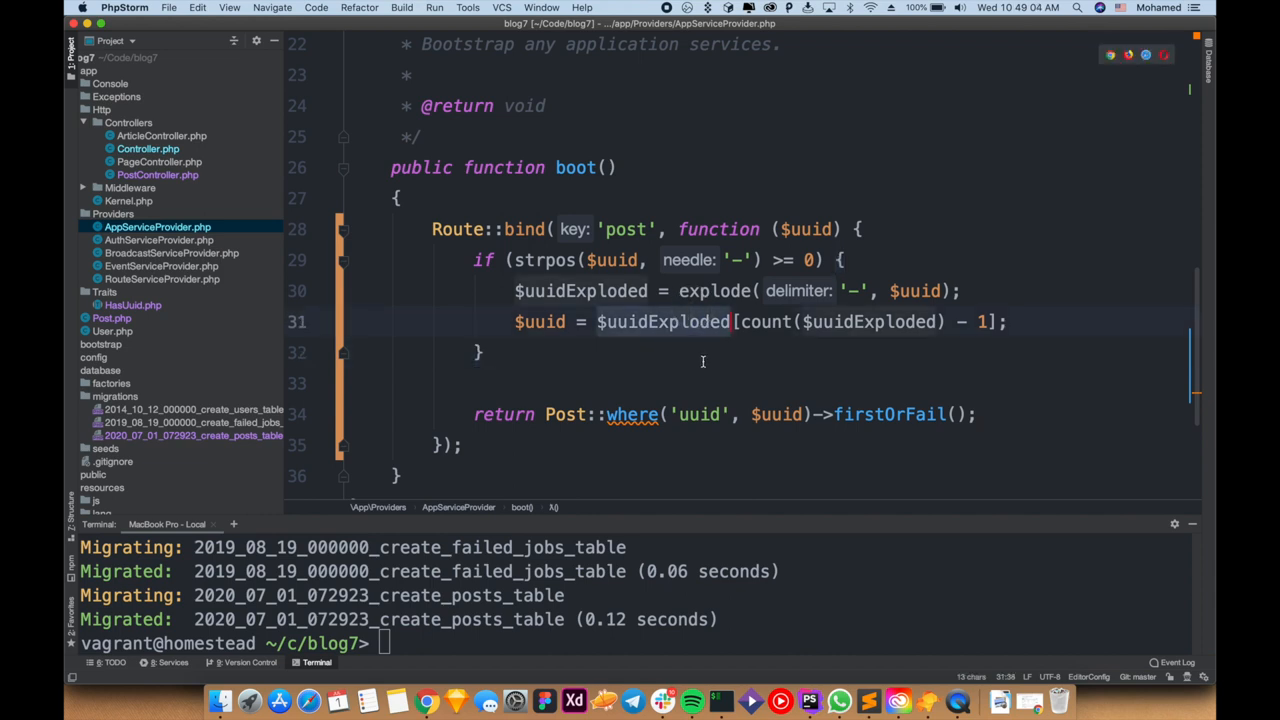
double_click(778, 414)
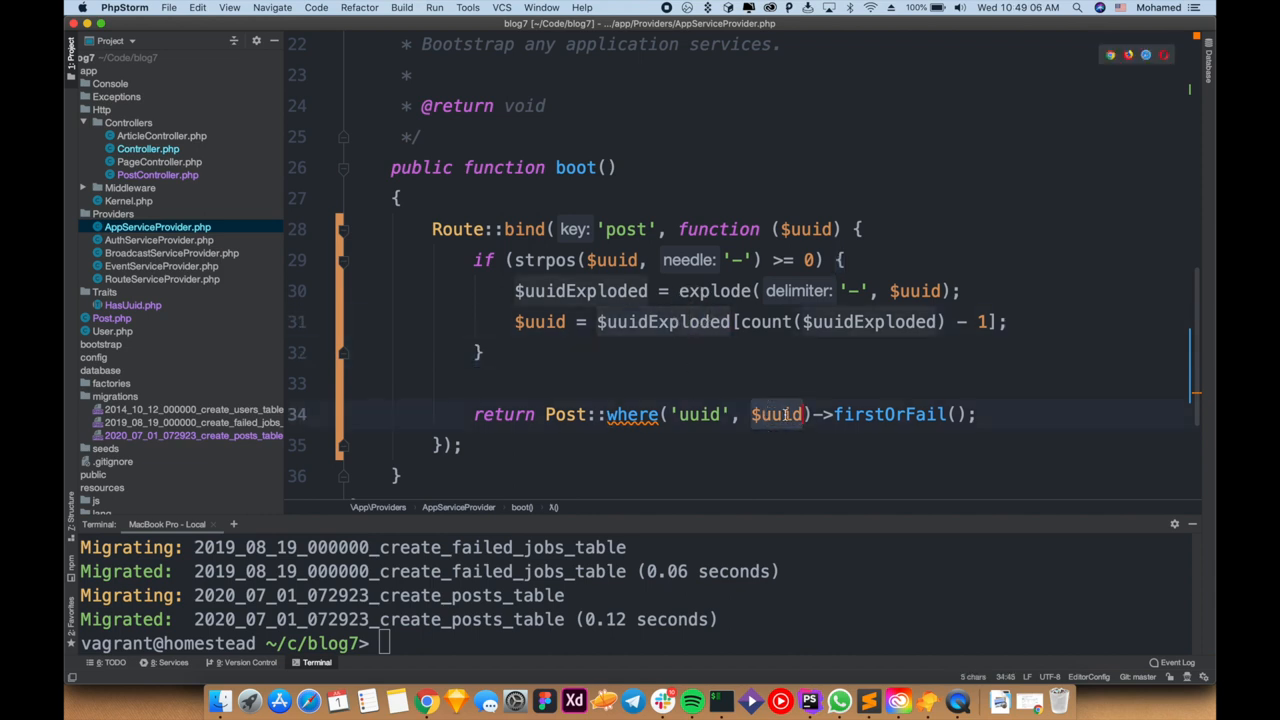
left_click(564, 414)
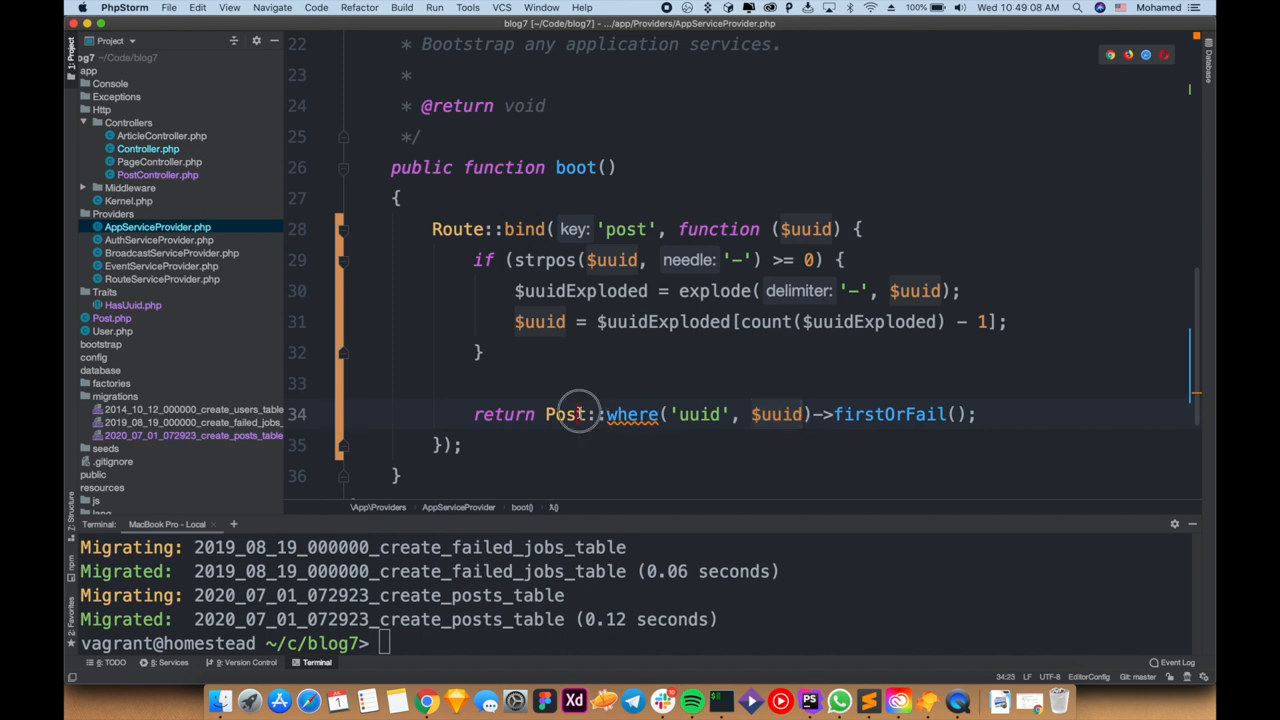
left_click(558, 352)
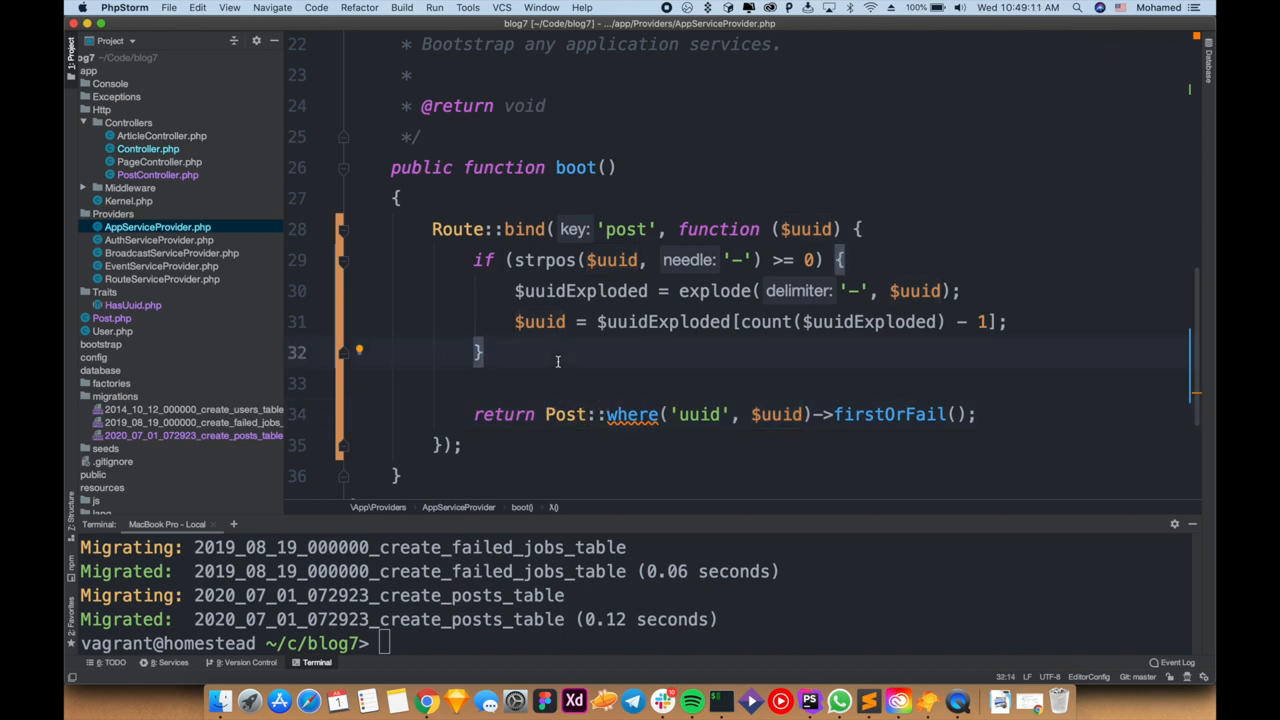
left_click(440, 260)
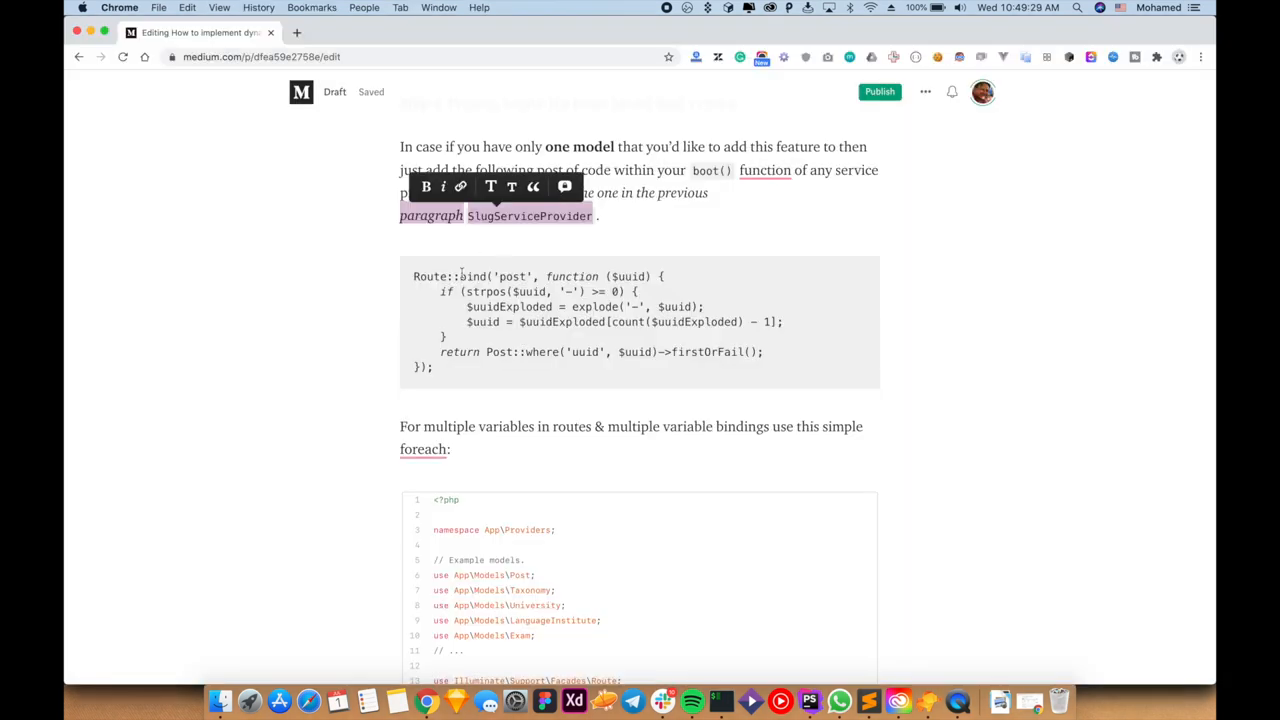
scroll("down", 3)
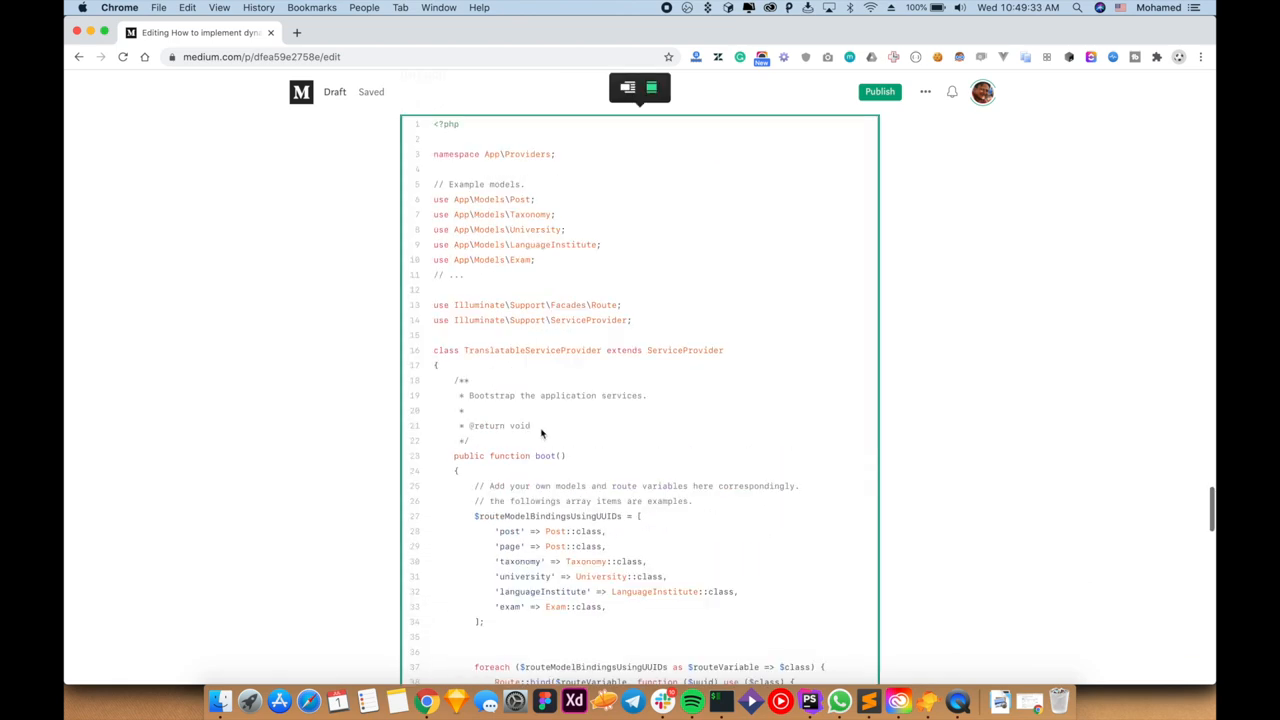
scroll("down", 3)
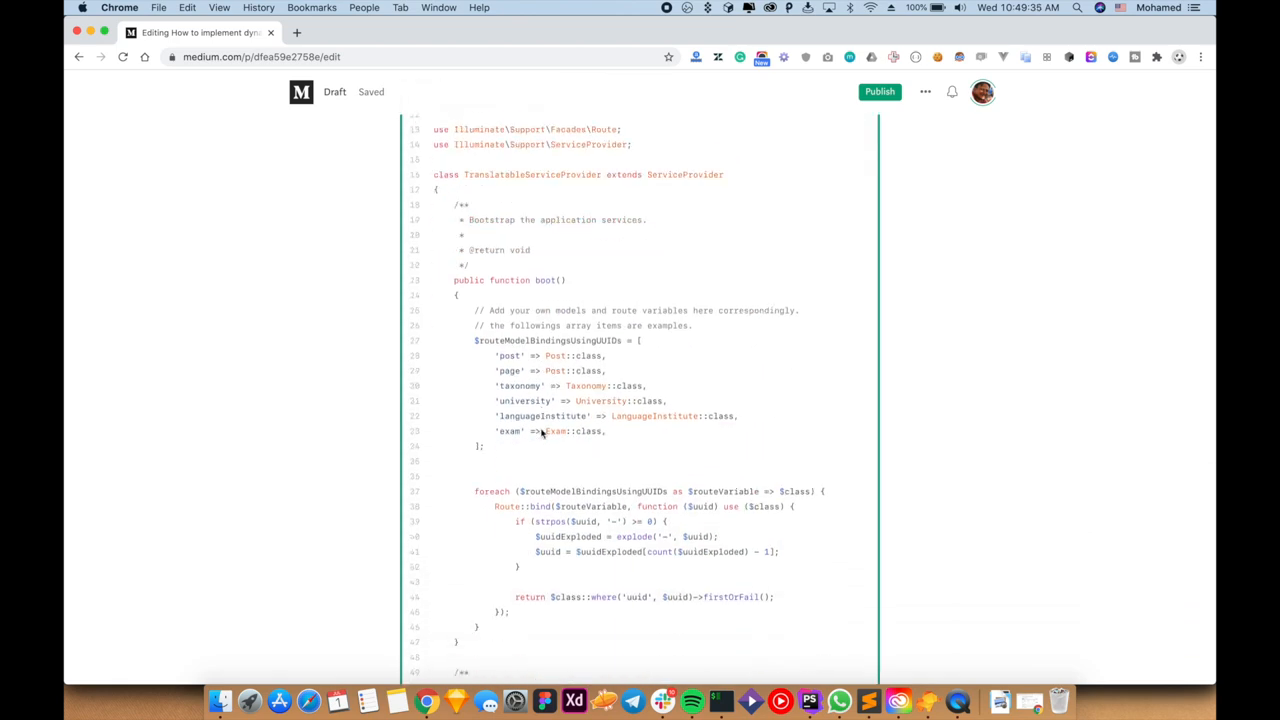
scroll("down", 3)
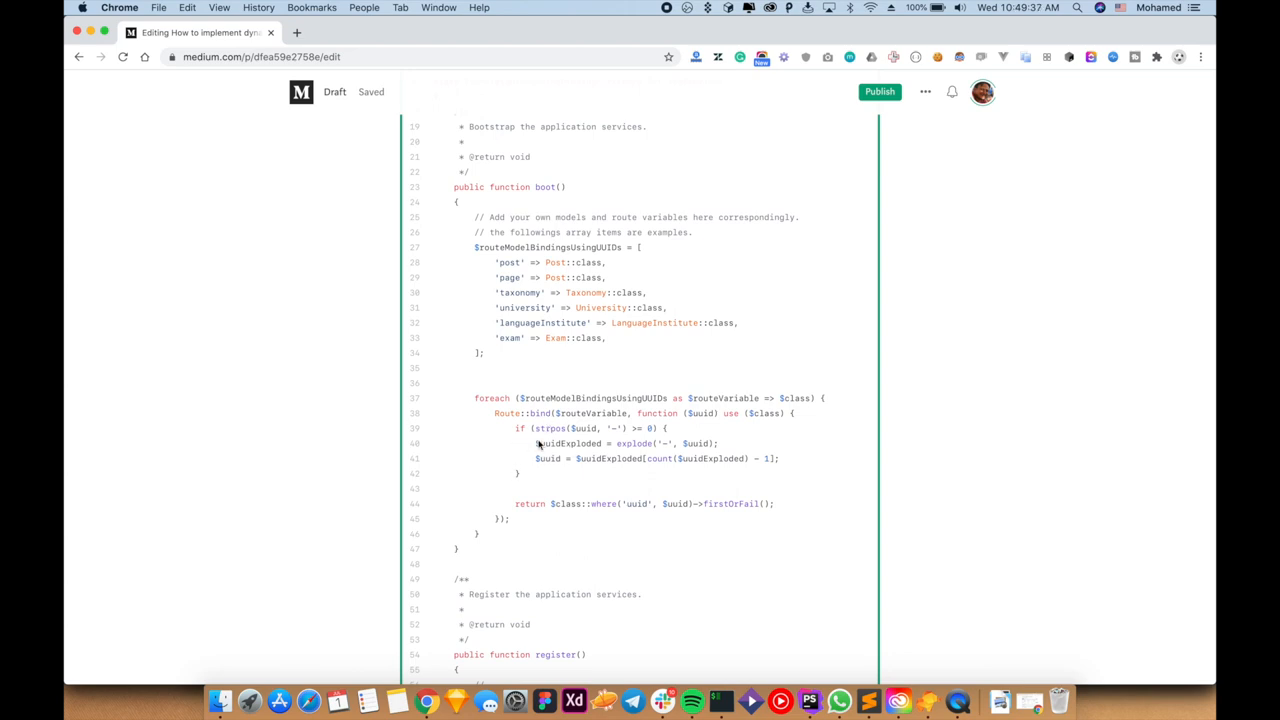
scroll("down", 3)
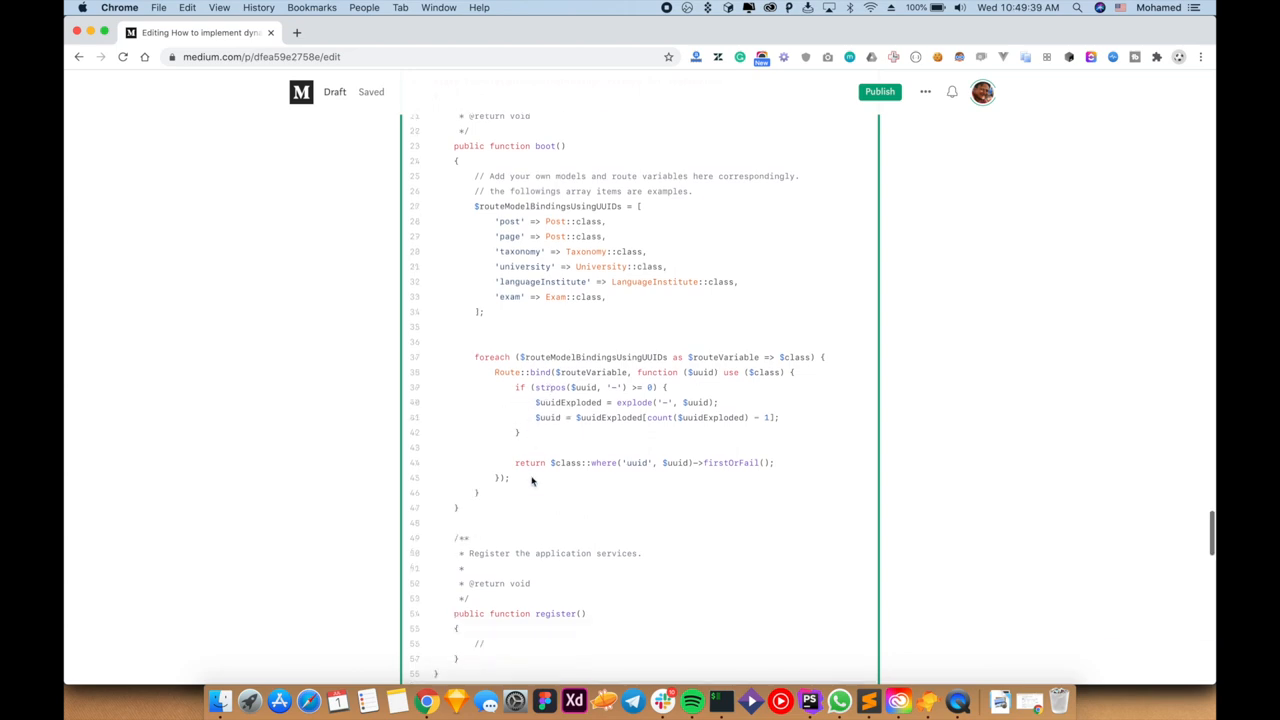
scroll("up", 3)
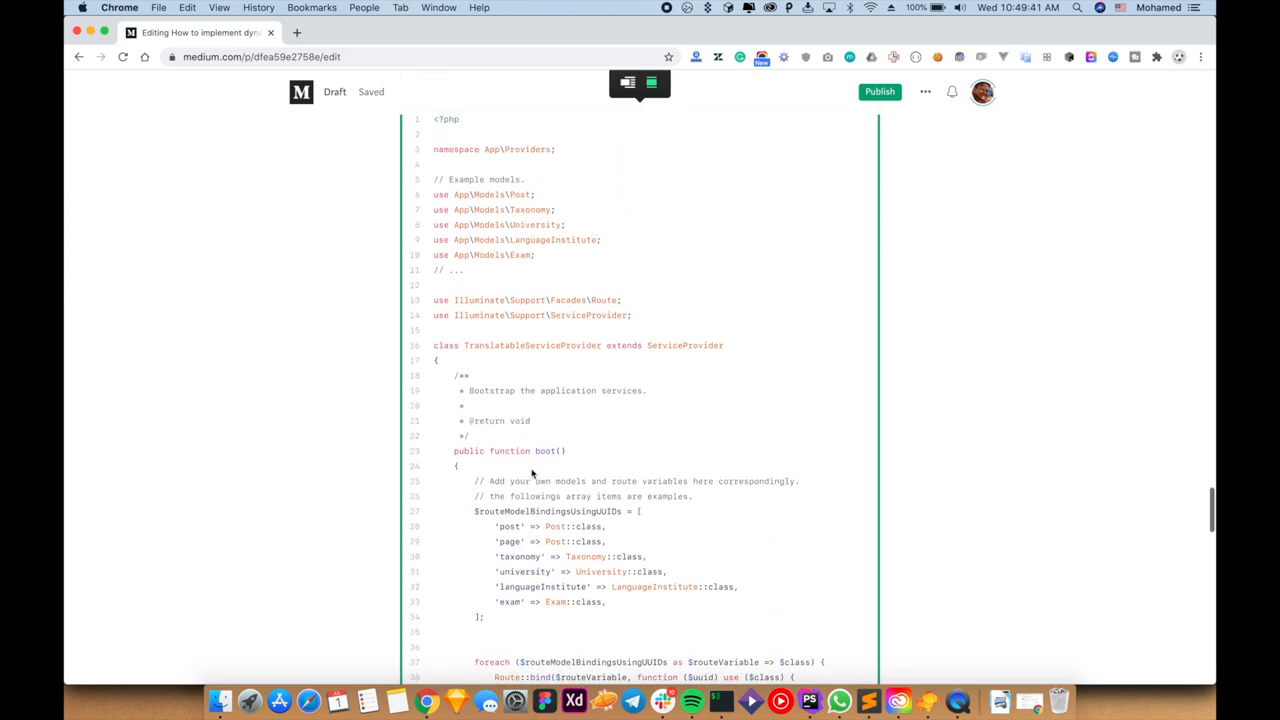
scroll("up", 3)
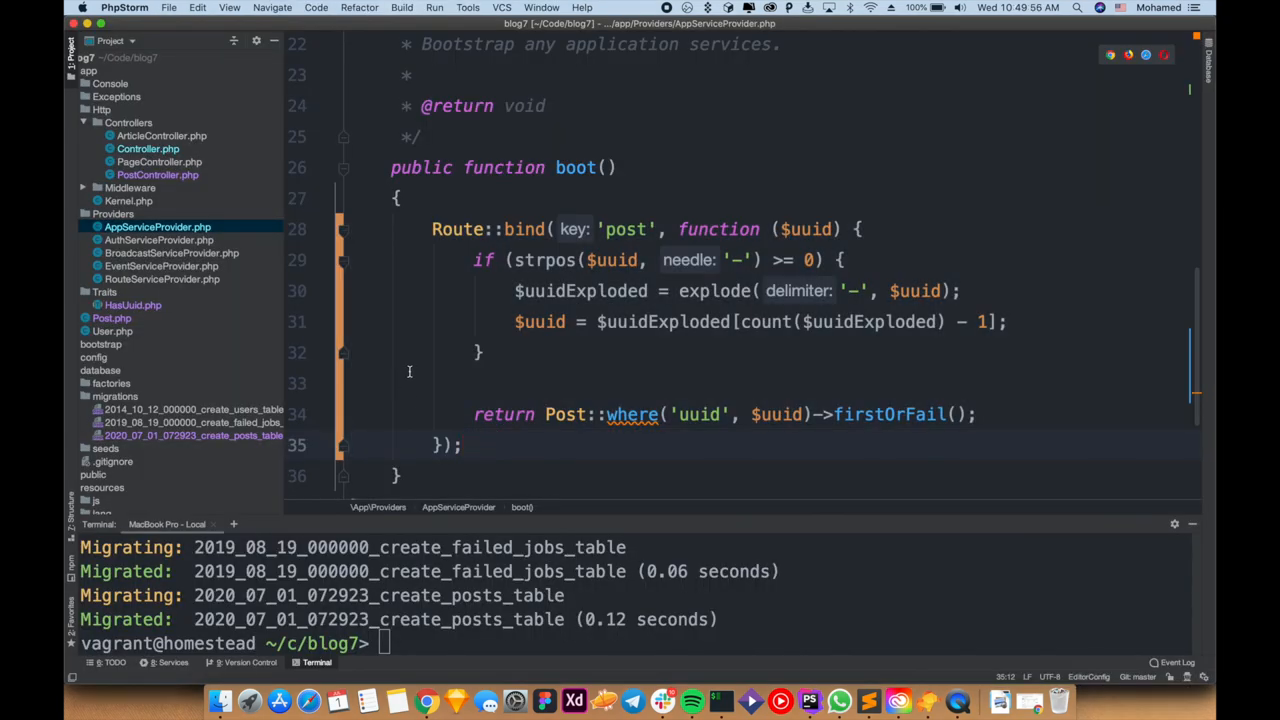
In PostController show(), call HasUuid::adjustShowURLSlug with slugSource: 'title' and redirect to $post->link
left_click(156, 174)
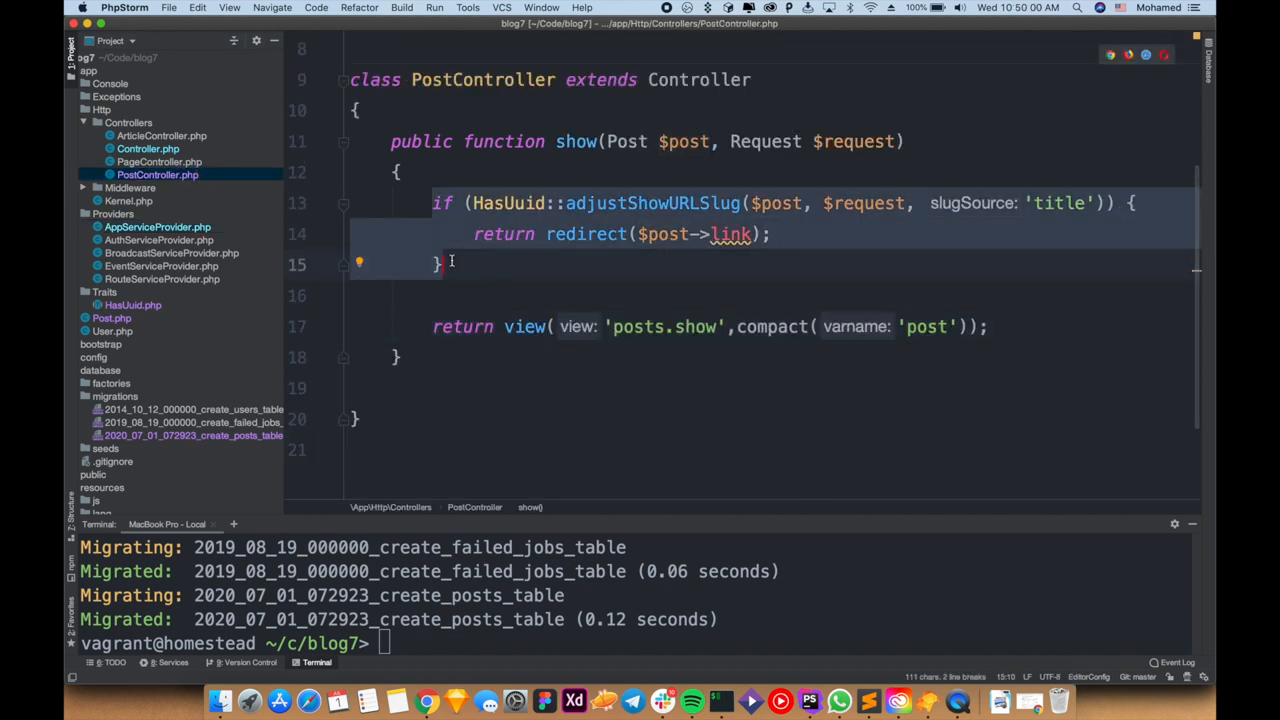
mouse_move(636, 252)
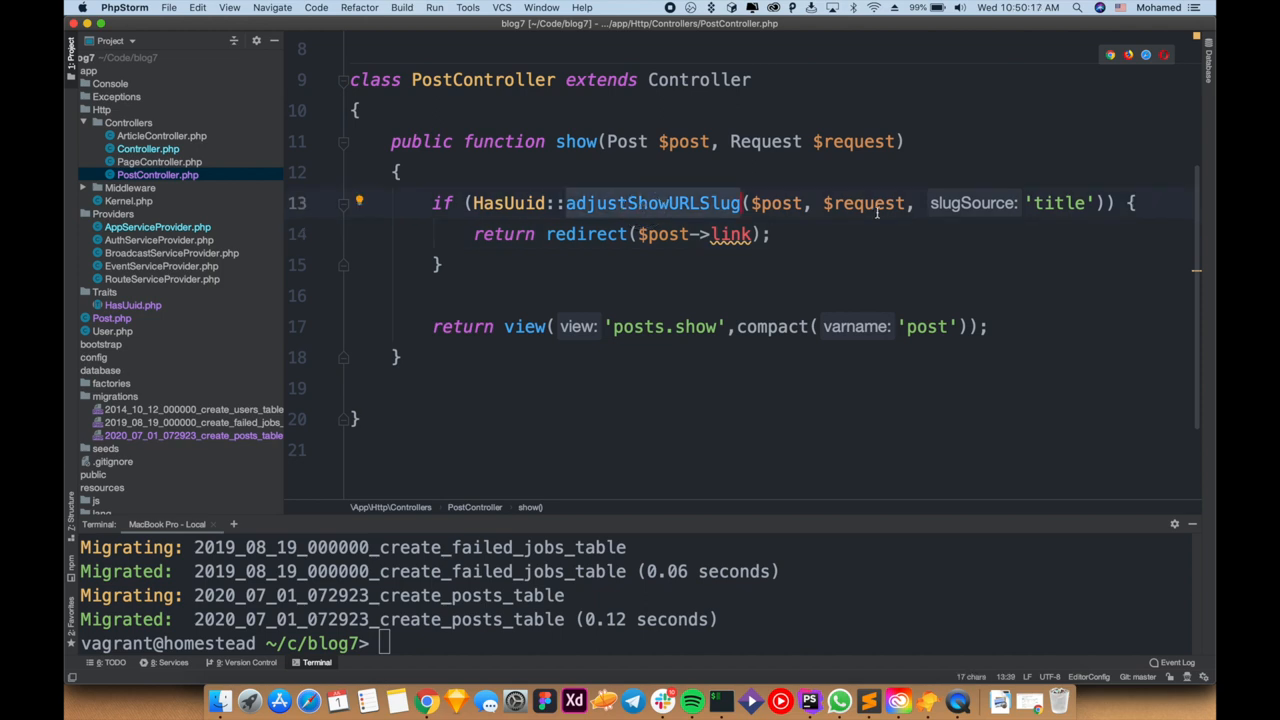
double_click(864, 204)
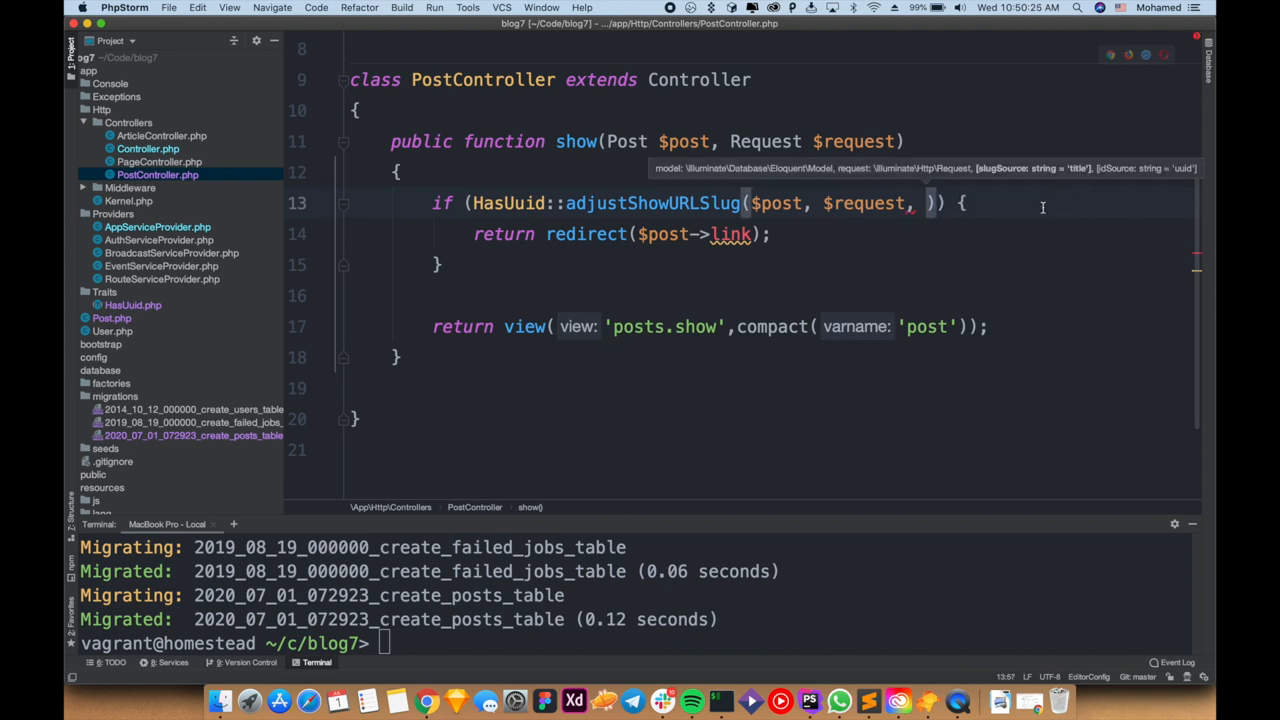
type("slugSource: ''")
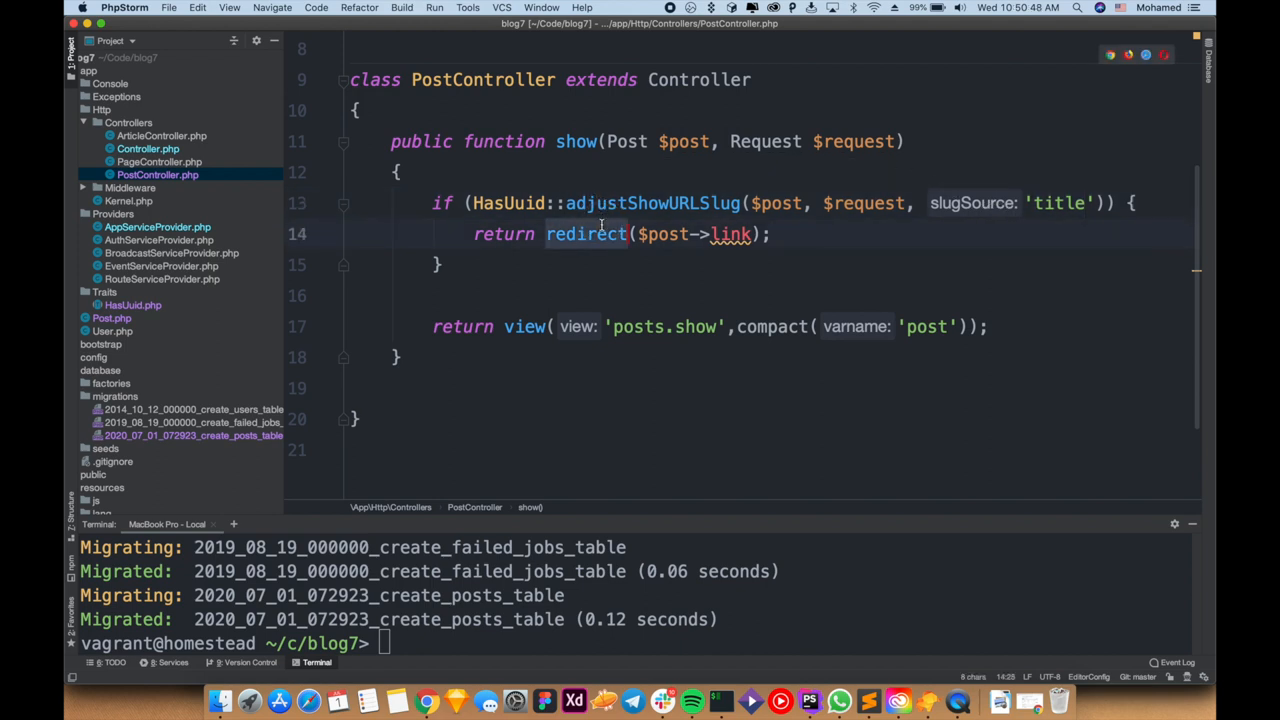
left_click(720, 234)
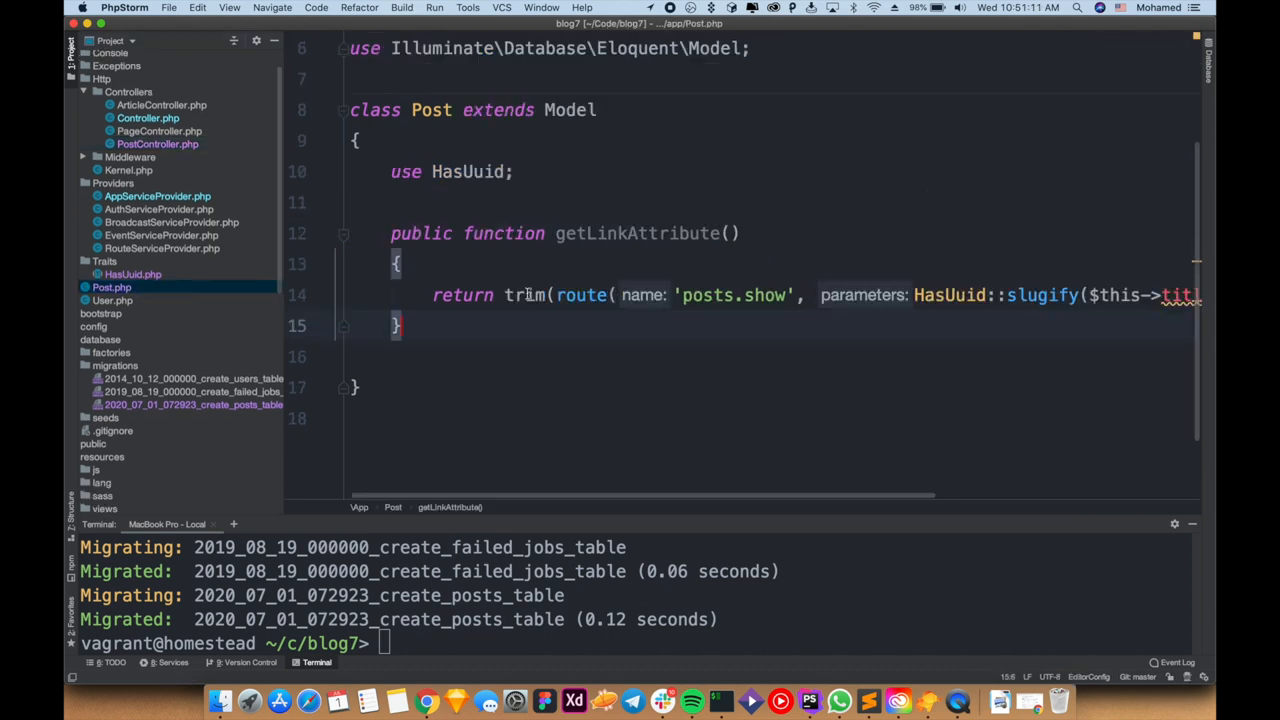
Review Post's getLinkAttribute using route('posts.show', …) with a // comment, then return to PostController
left_click(604, 264)
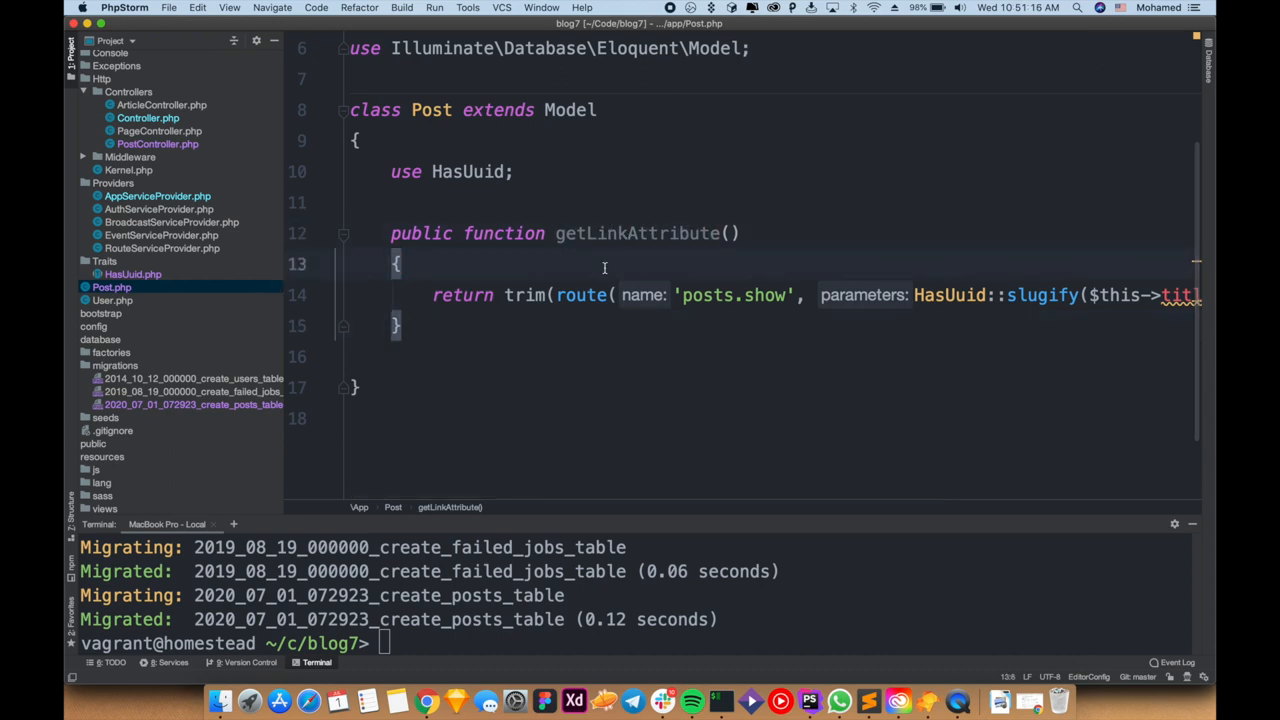
double_click(708, 296)
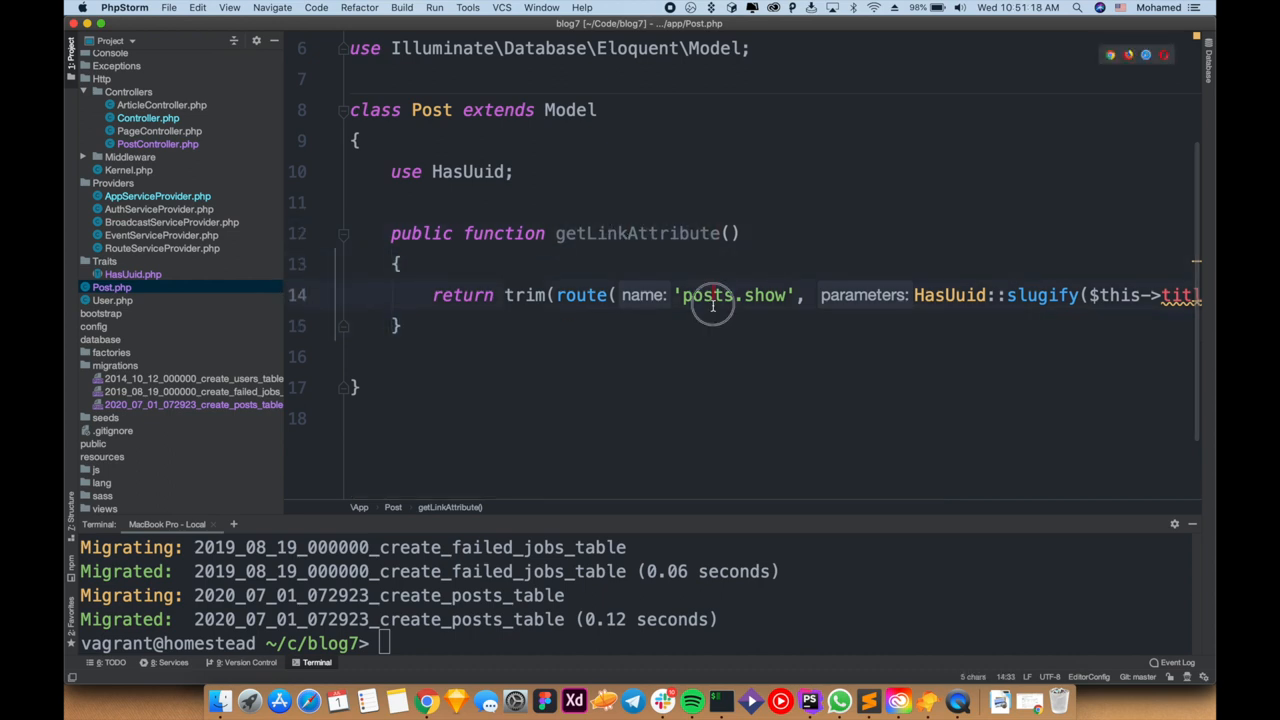
type("//")
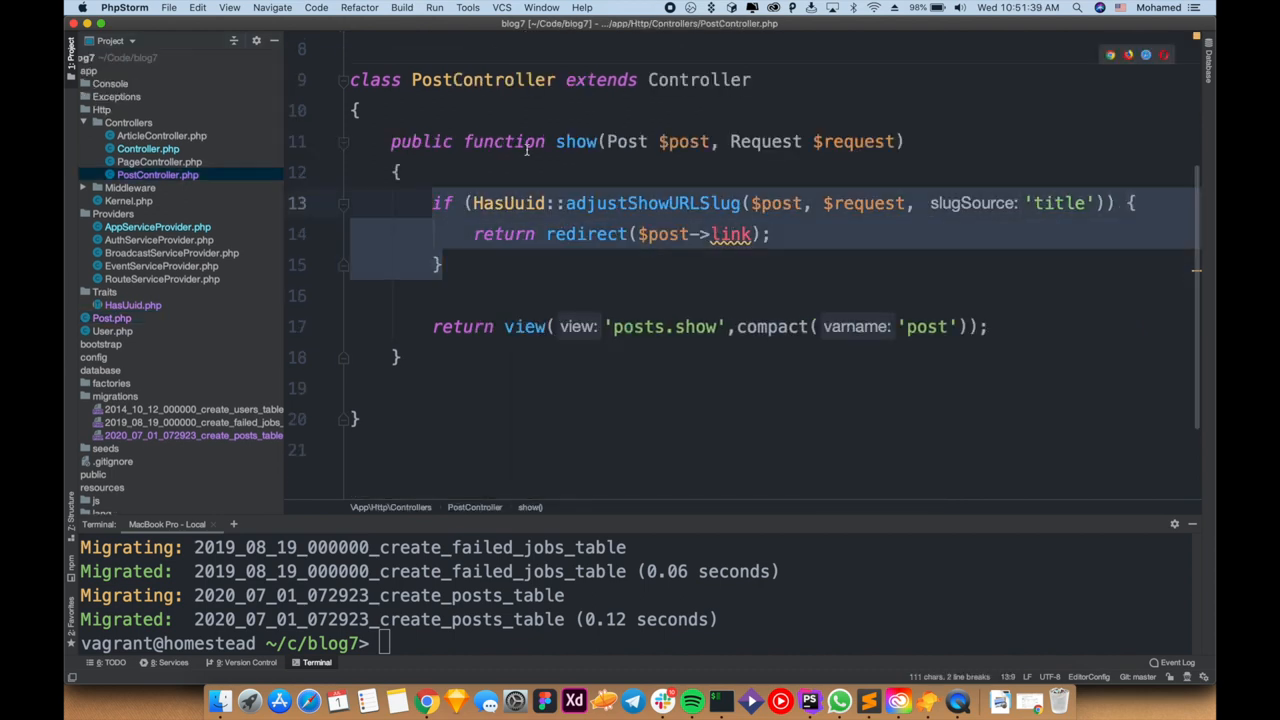
left_click(436, 204)
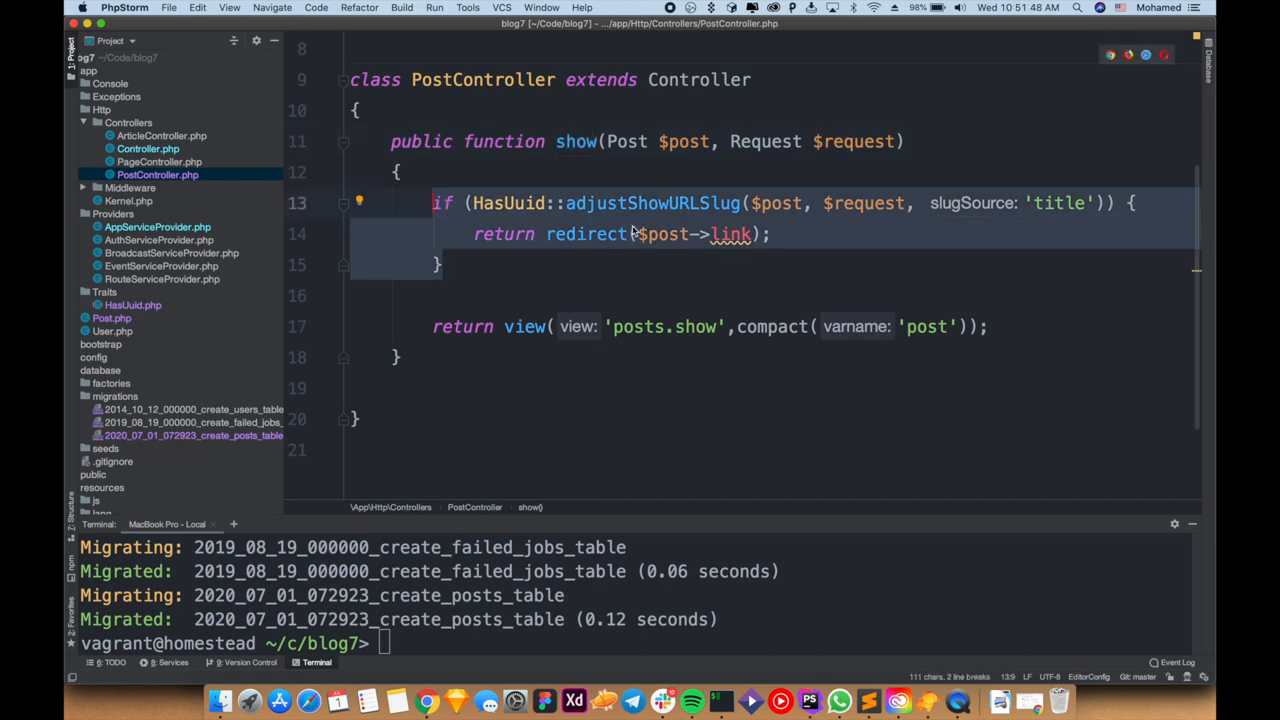
mouse_move(846, 212)
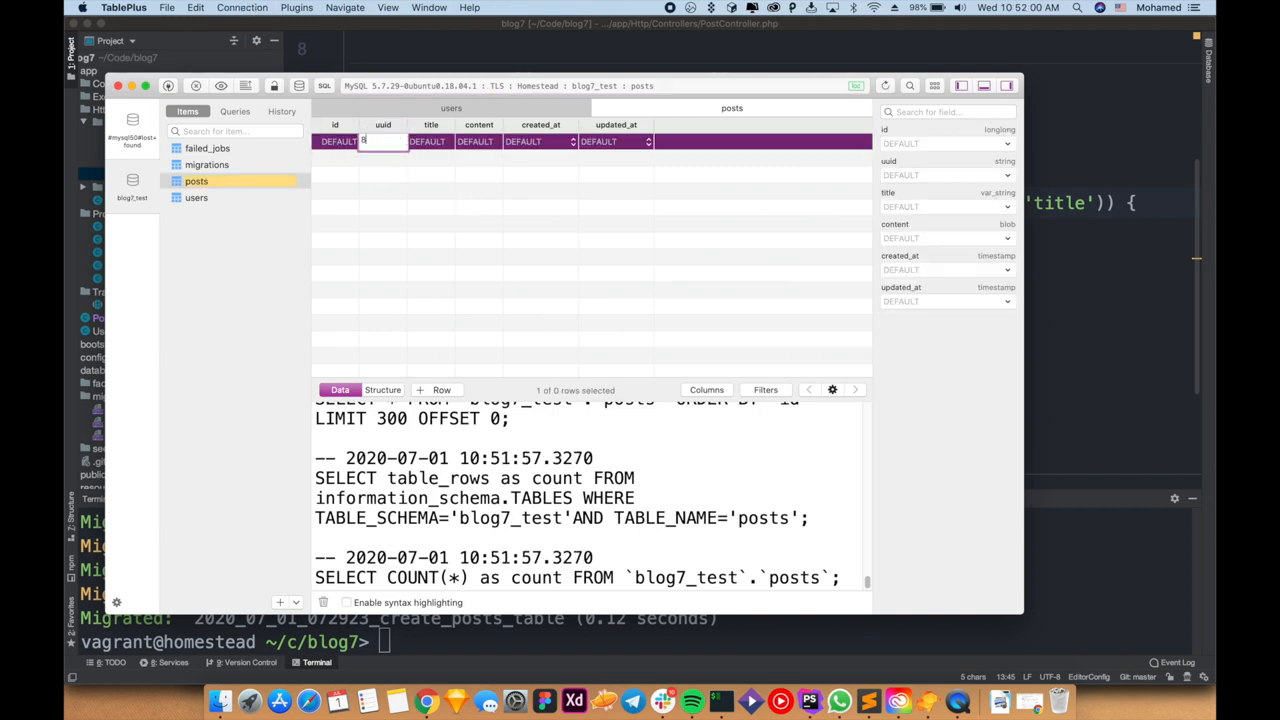
Add a new posts row in TablePlus with uuid 888
type("888")
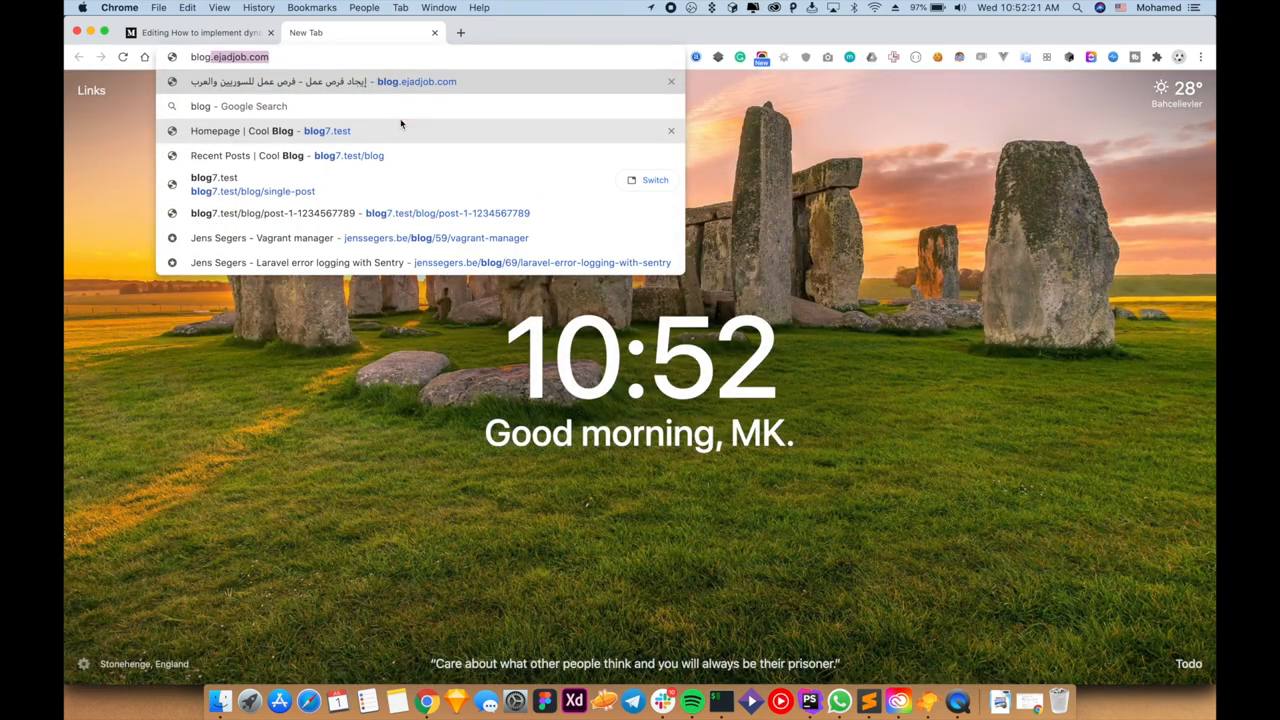
Load blog7.test/blog/post-title-888 in a new Chrome tab
type("blog7.test/blog/post-title-888")
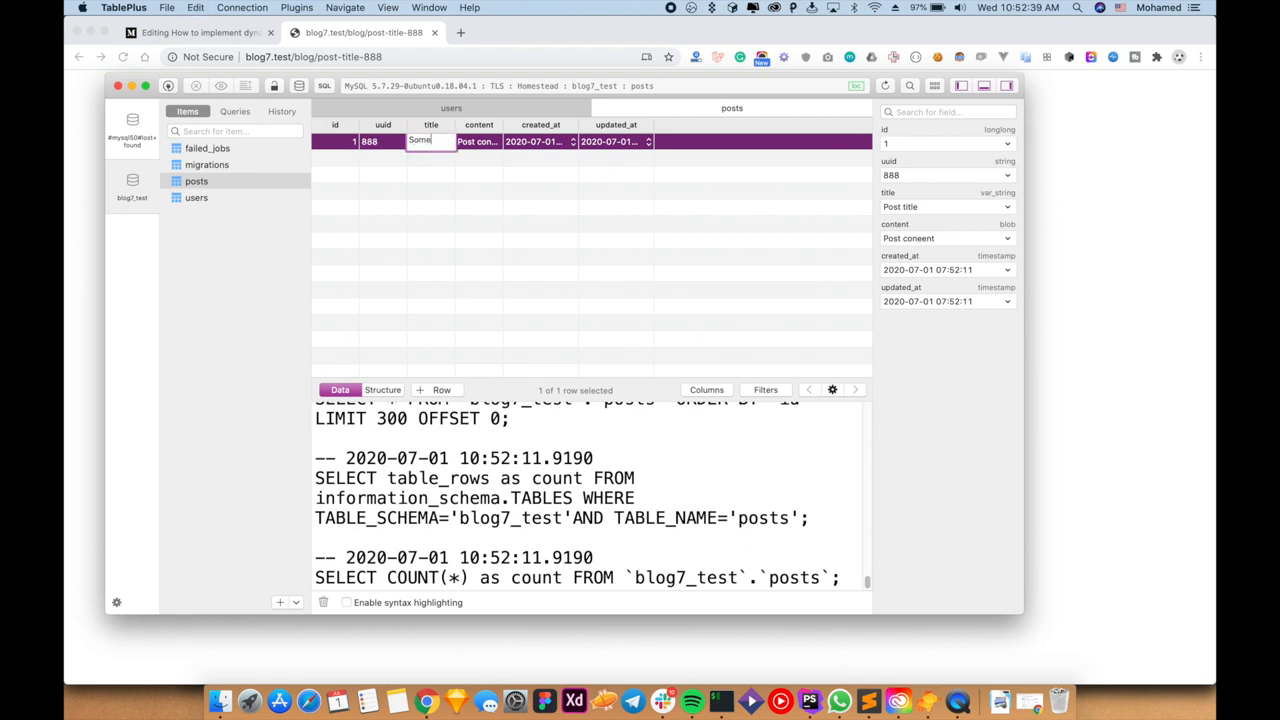
Change the 888 post's title to 'Something else' in TablePlus
type("Something else")
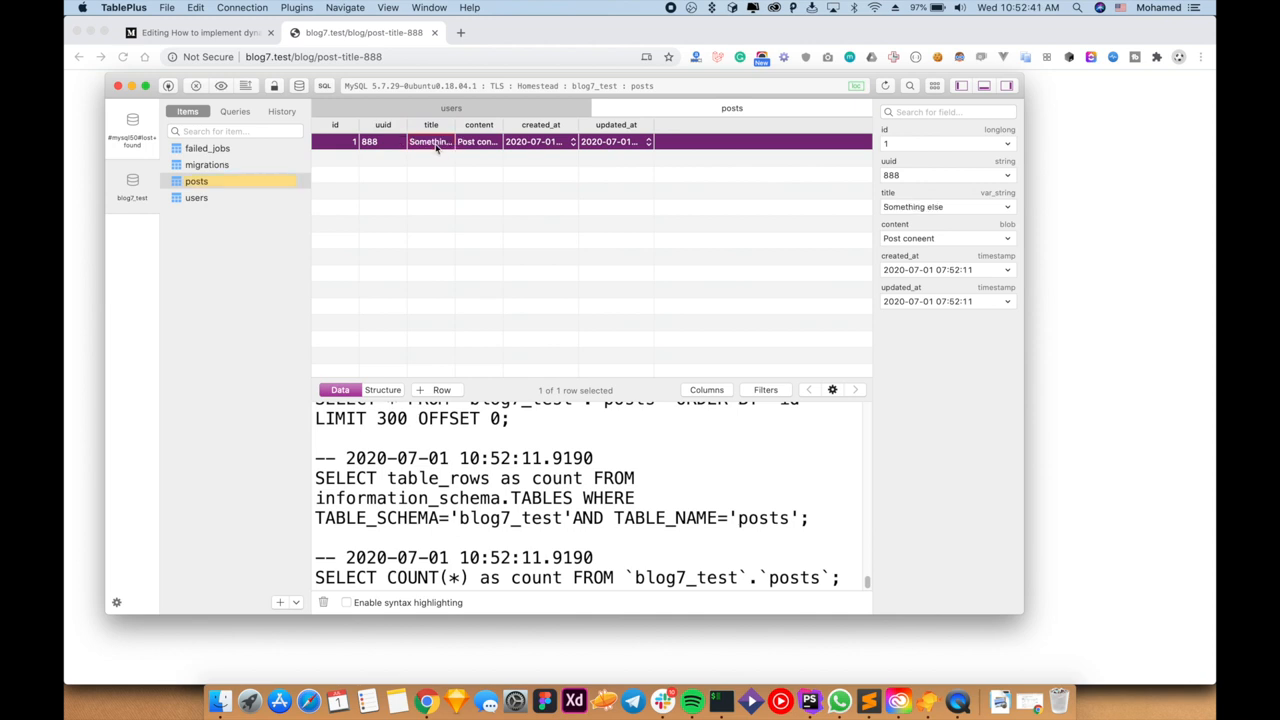